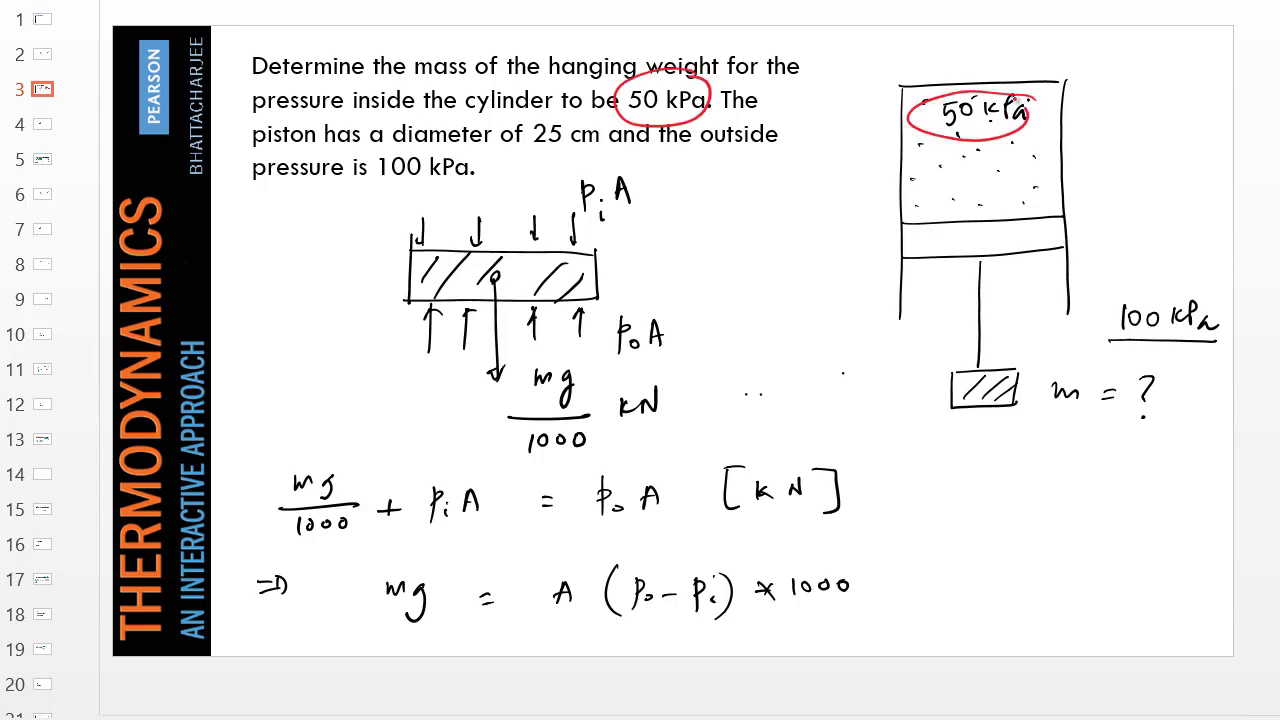
- Circle a given value and bracket the force balance equation in red ink
drag(360, 175, 490, 175)
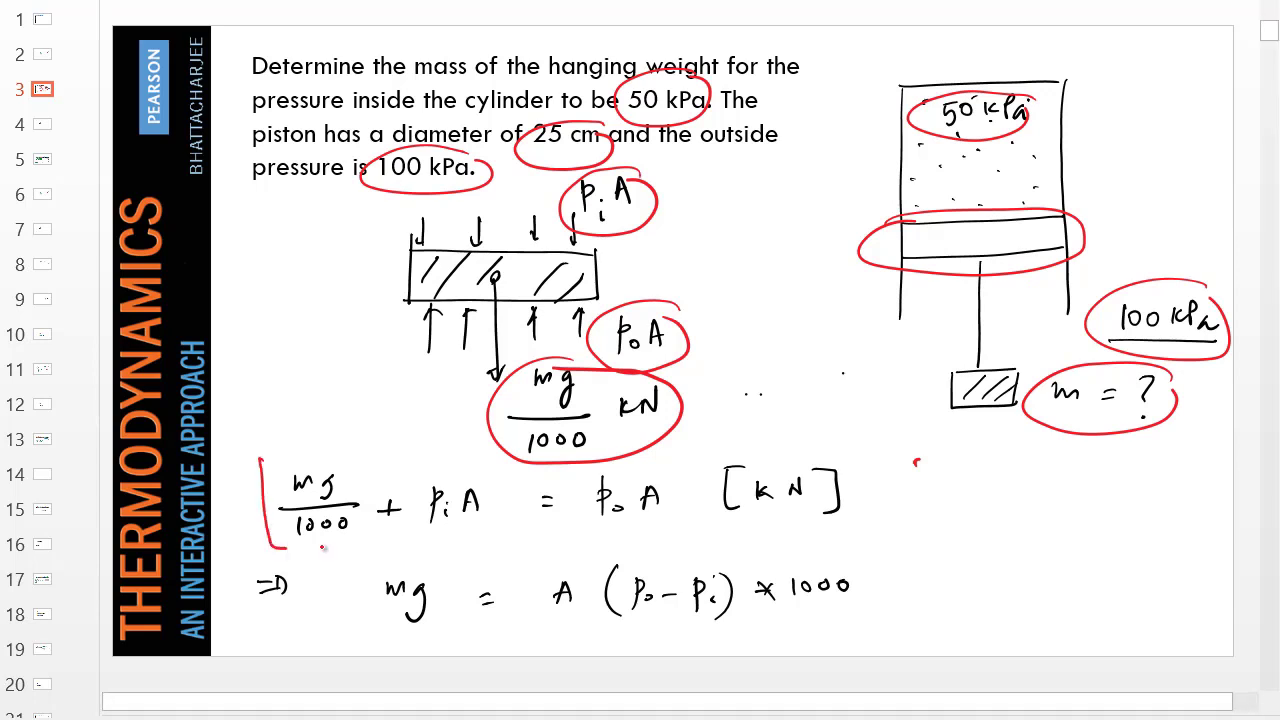
drag(260, 465, 680, 540)
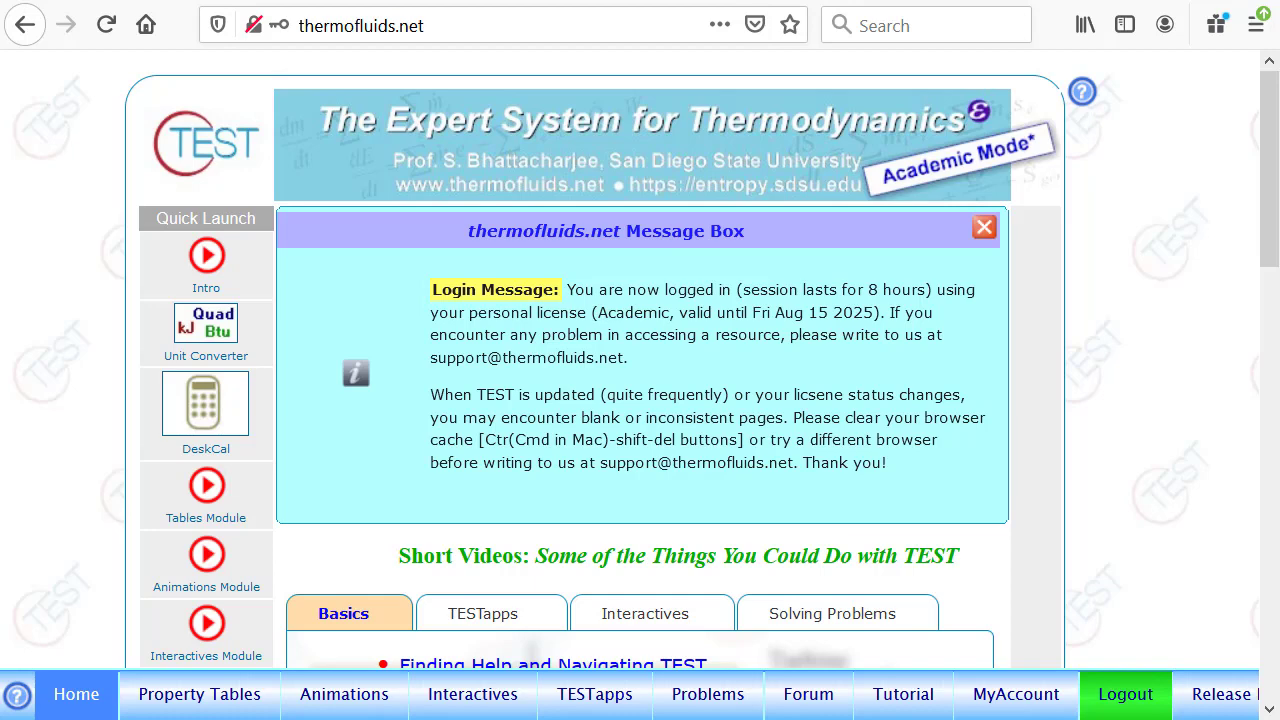
mouse_move(594, 694)
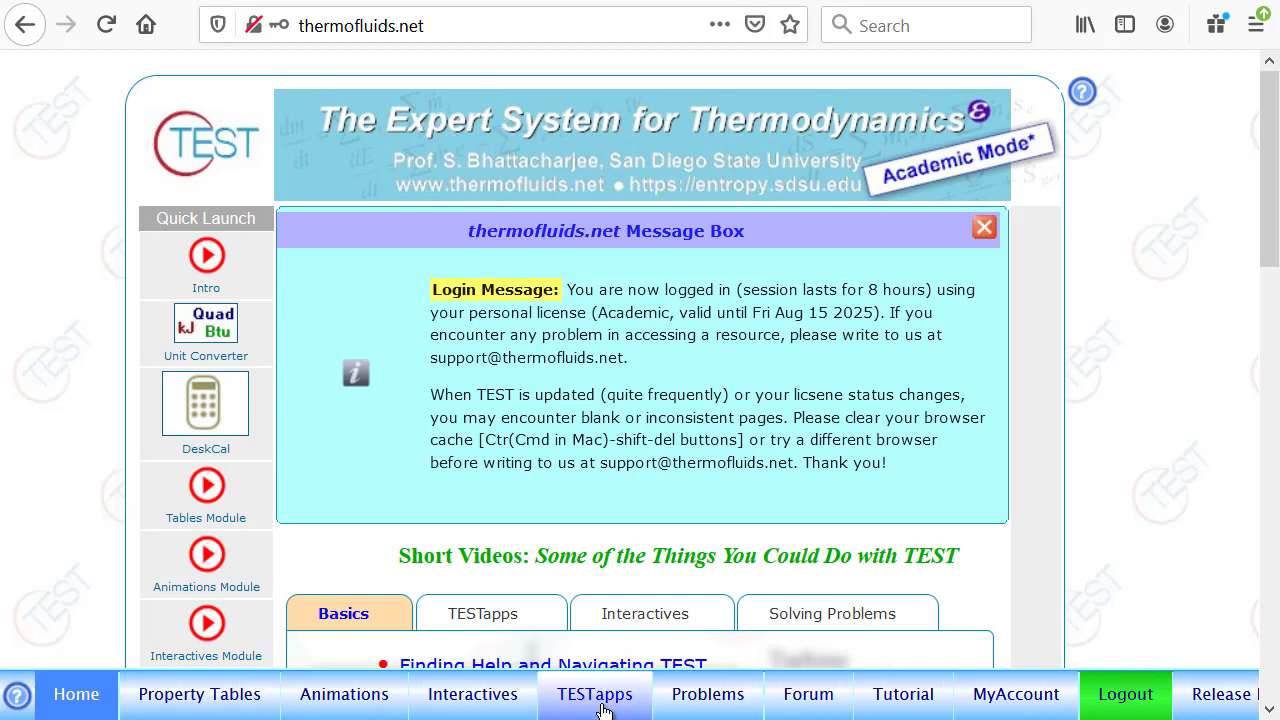
- Open DeskCal under Basic Tools from the TESTapps calculator map
click(594, 694)
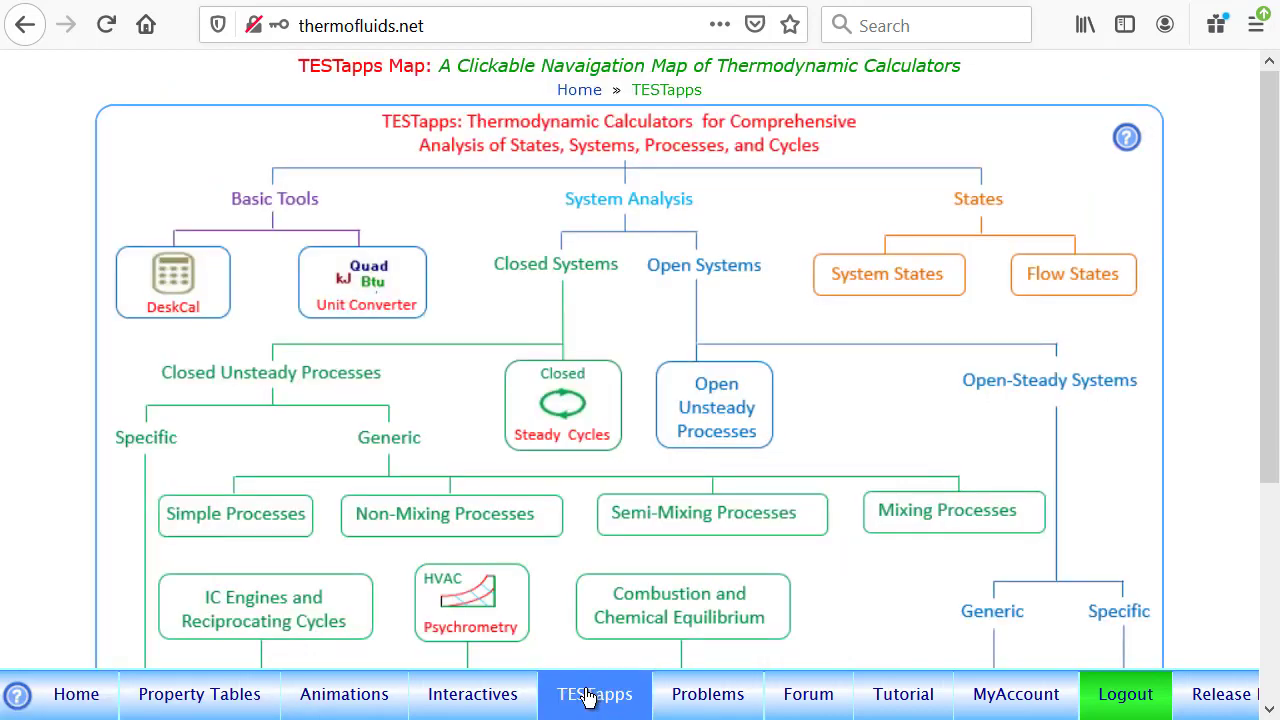
click(172, 266)
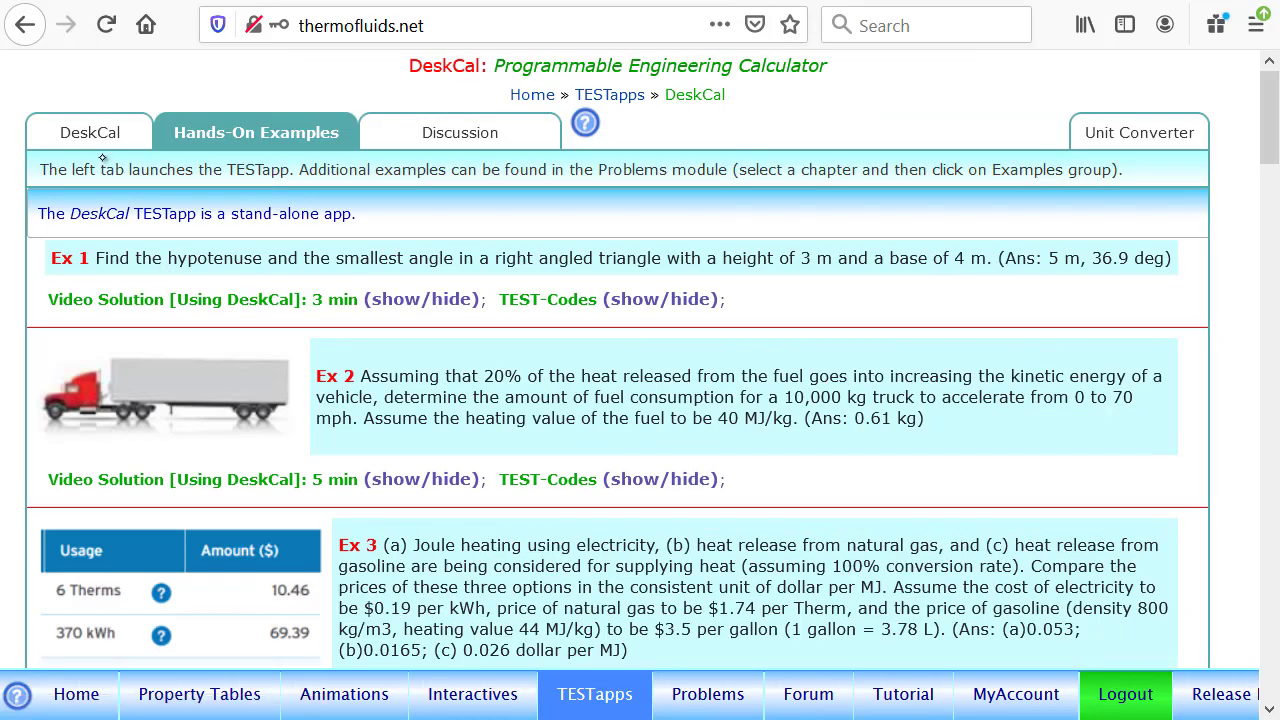
- Bring up the DeskCal input area and add a '#--given values' comment
click(89, 131)
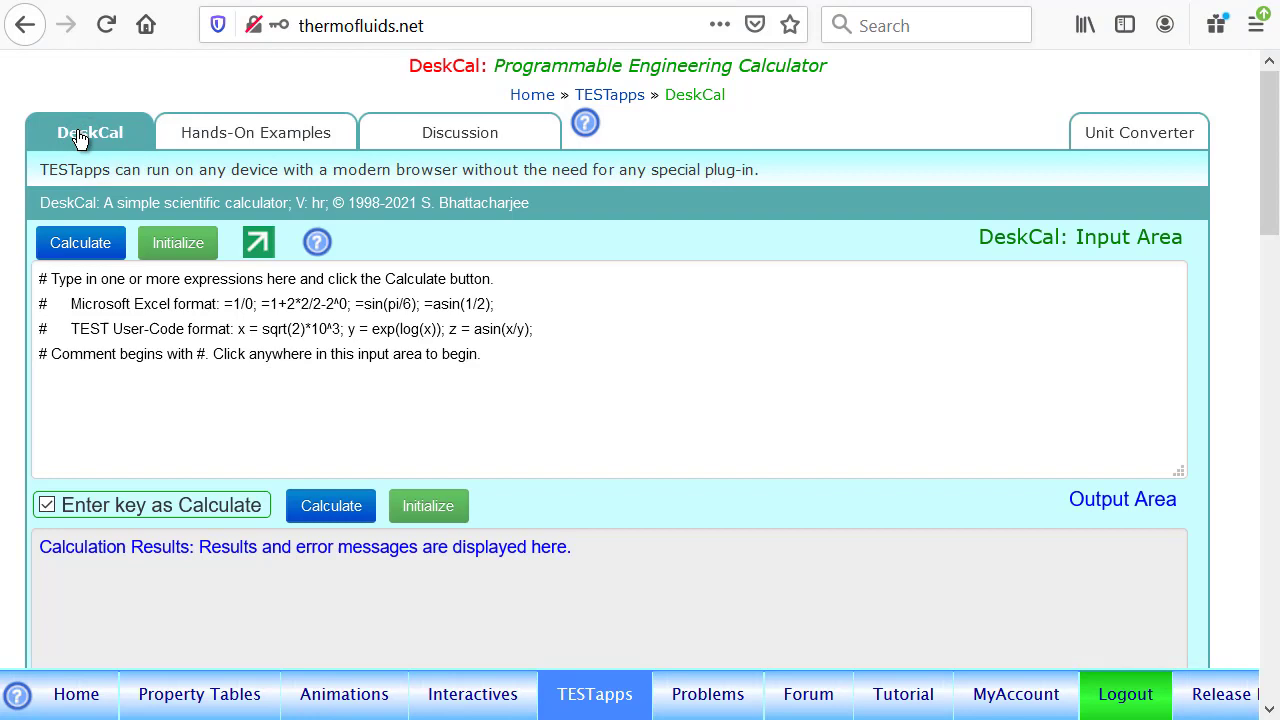
mouse_move(90, 140)
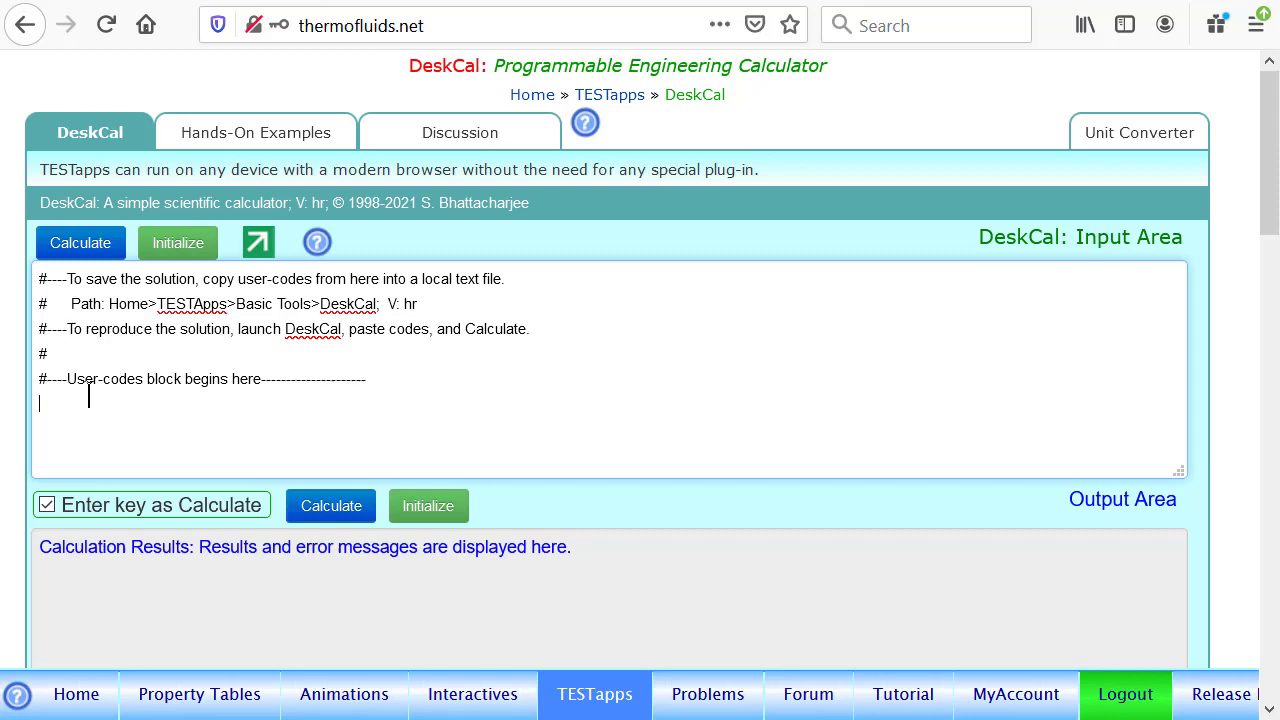
text(#--)
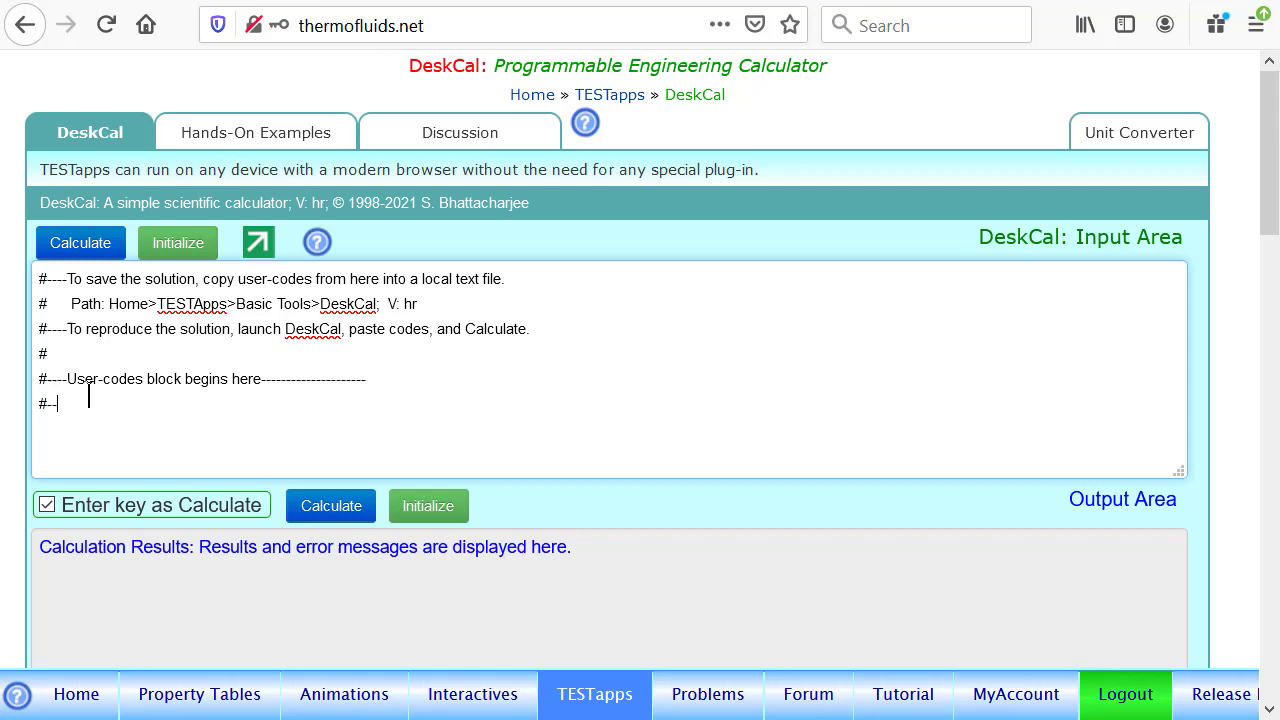
text(given values)
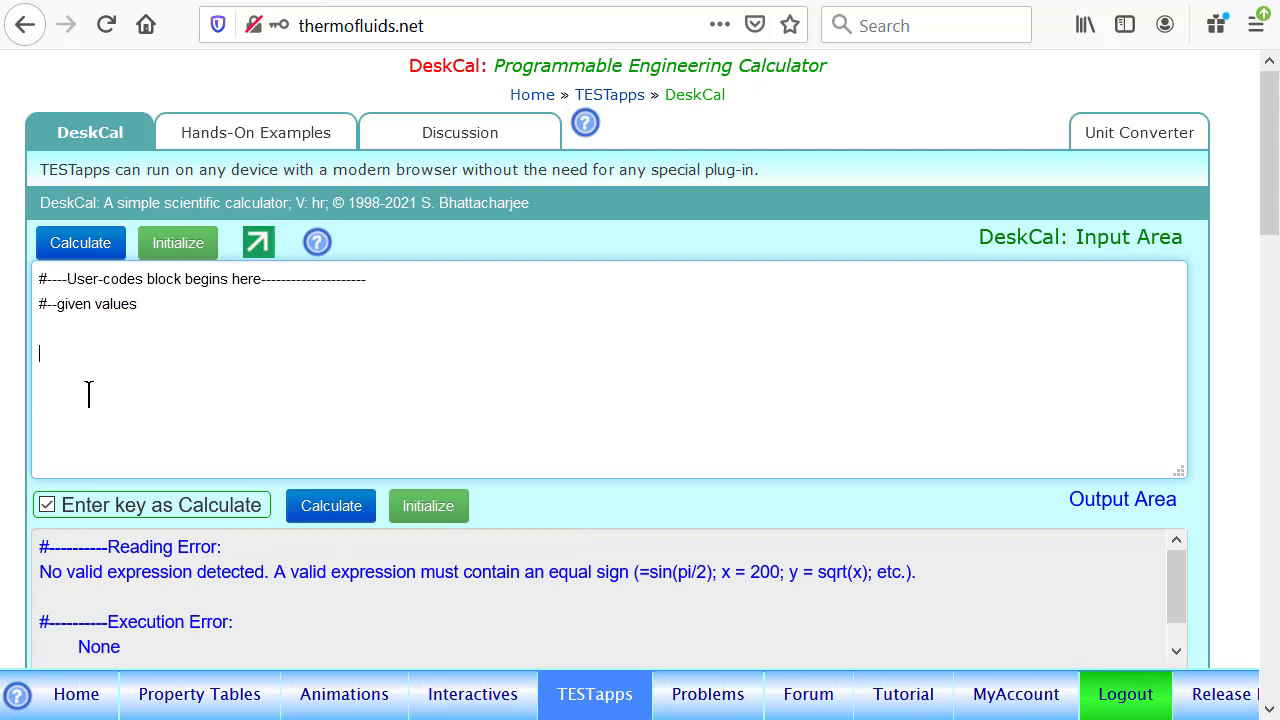
text(dcm)
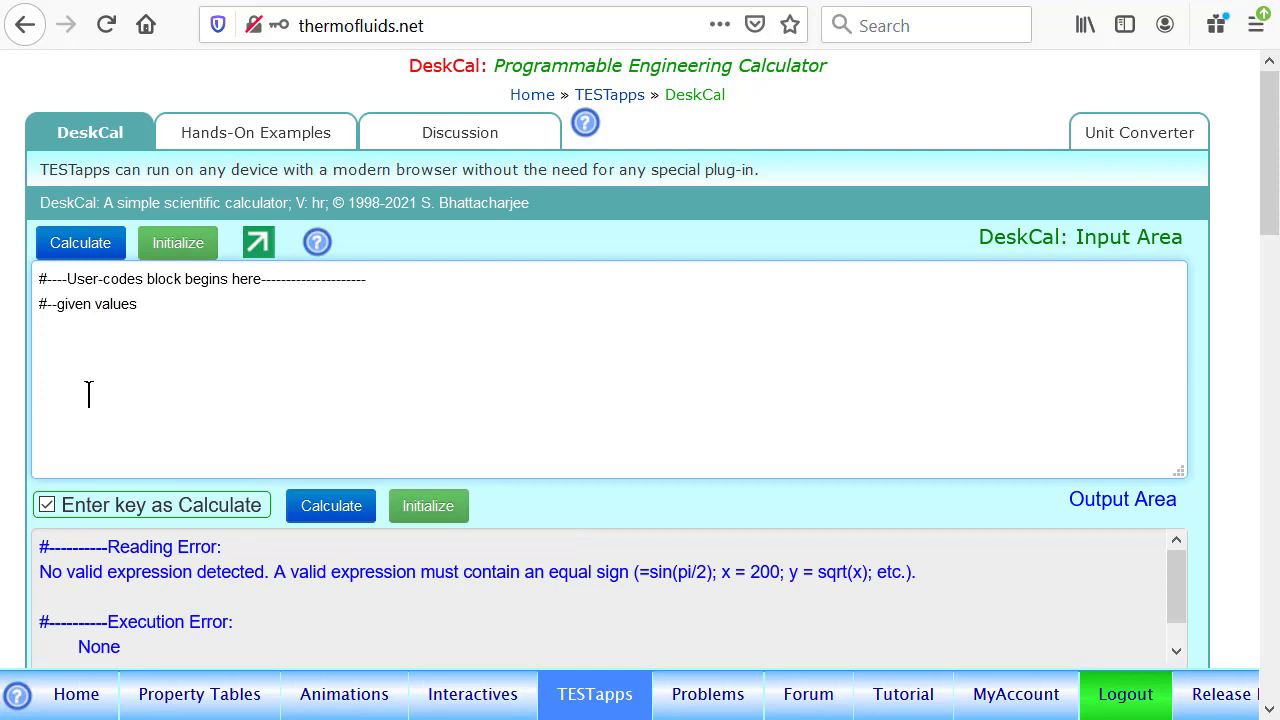
- Enter the outside pressure line pOutsidekPa = 100;
text(p)
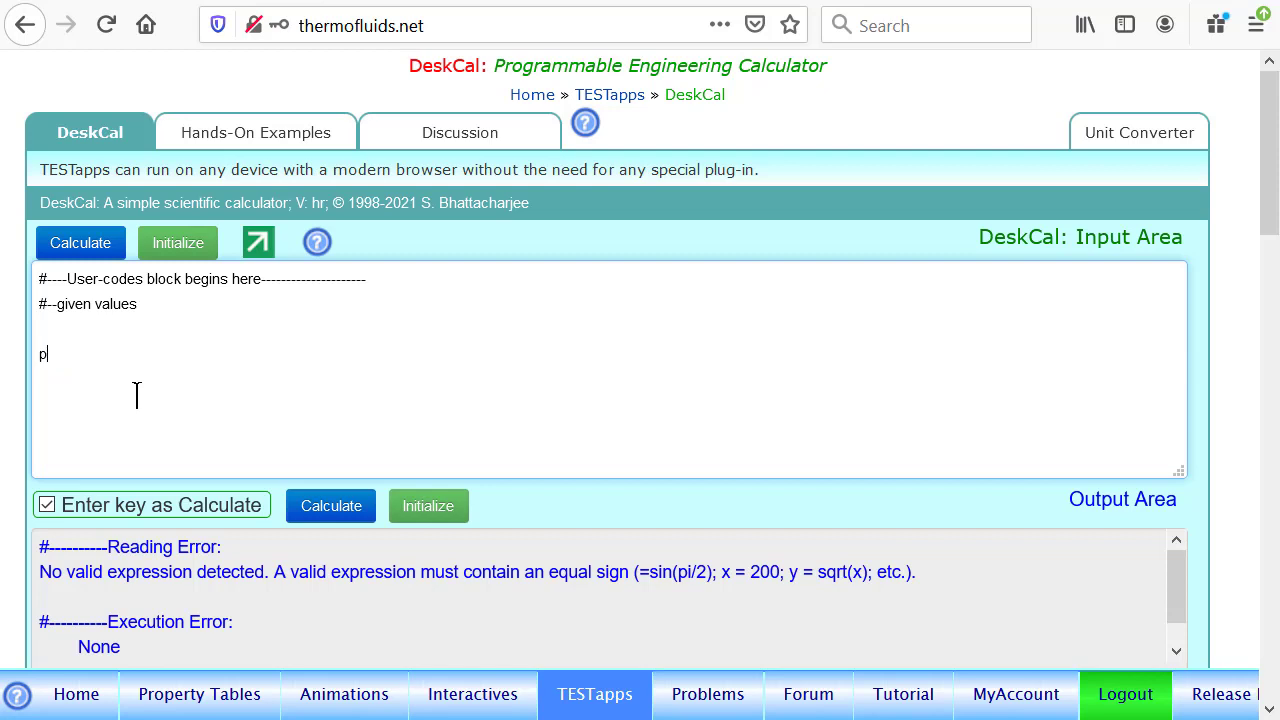
text(Outside)
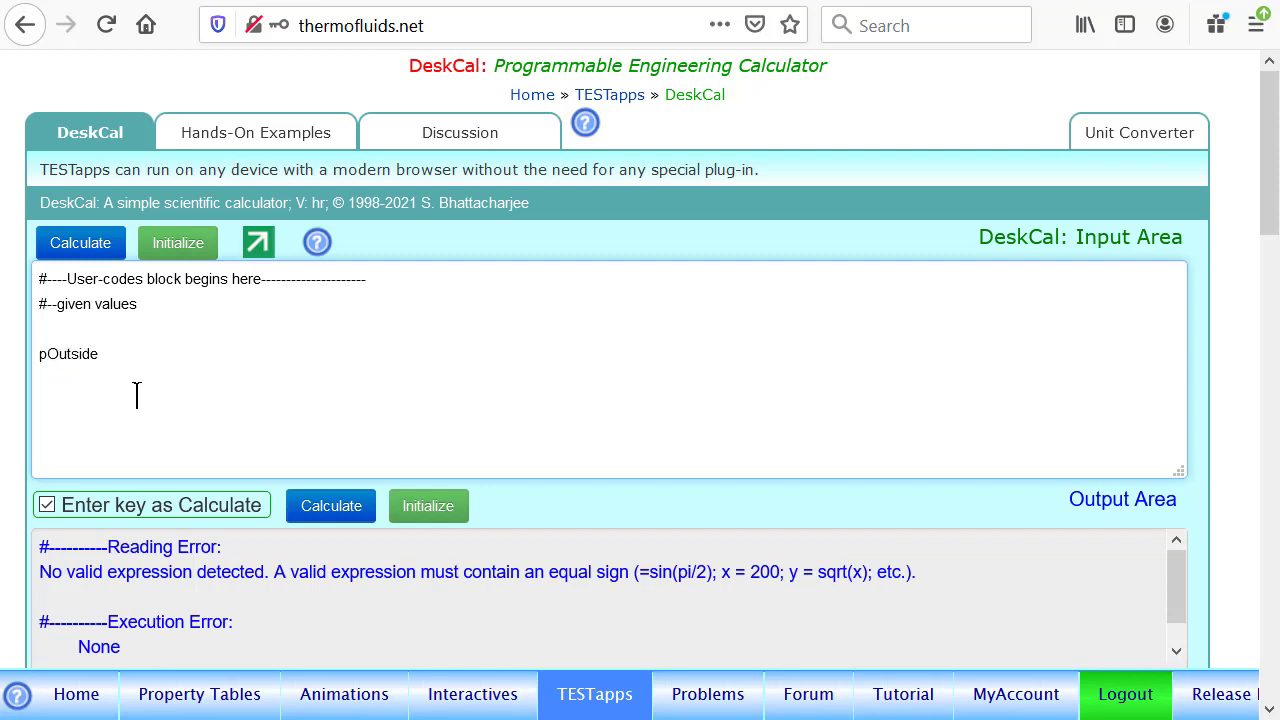
text(kPa =)
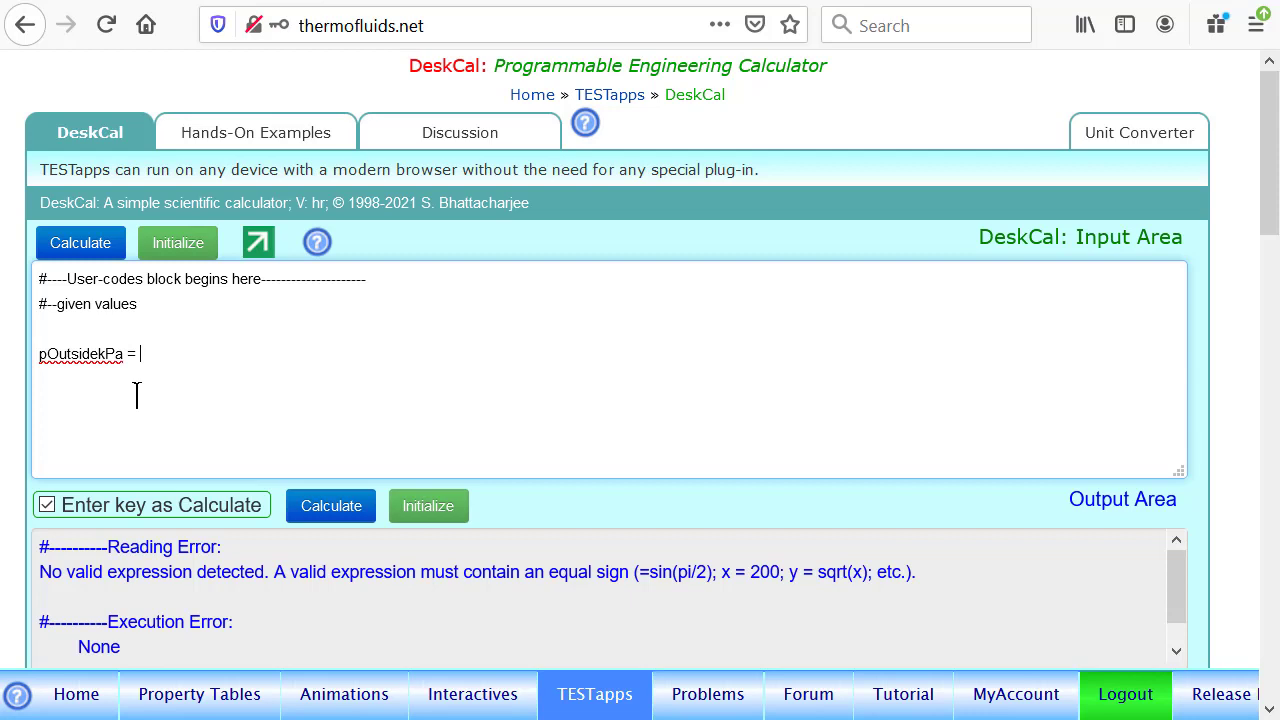
text(100;)
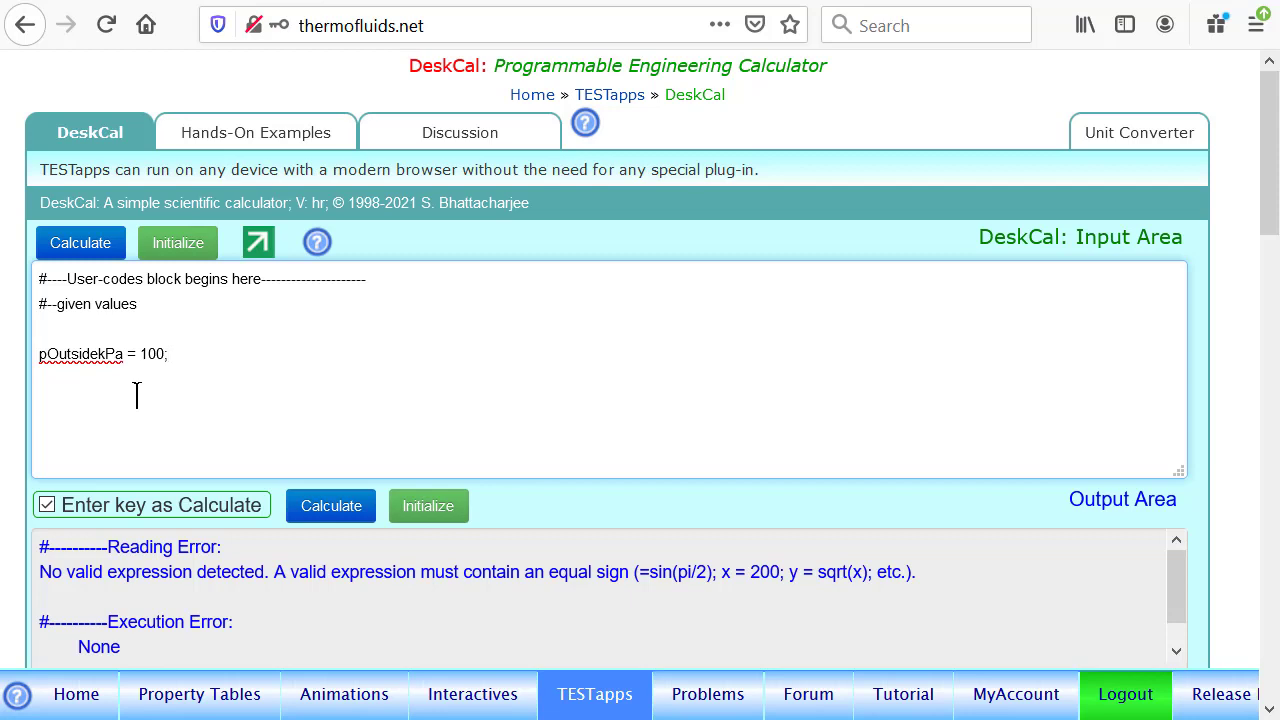
mouse_move(107, 405)
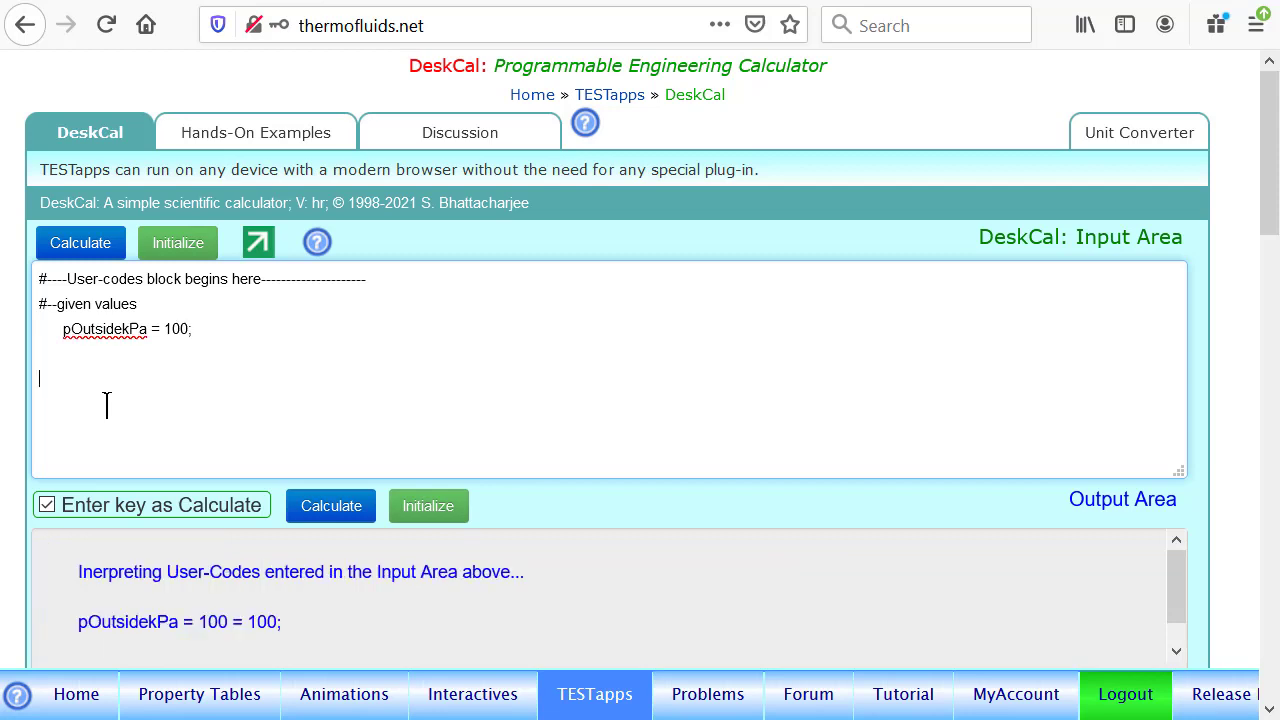
- Define pInsidekPa = 50; and calculate to evaluate both pressures
text(p)
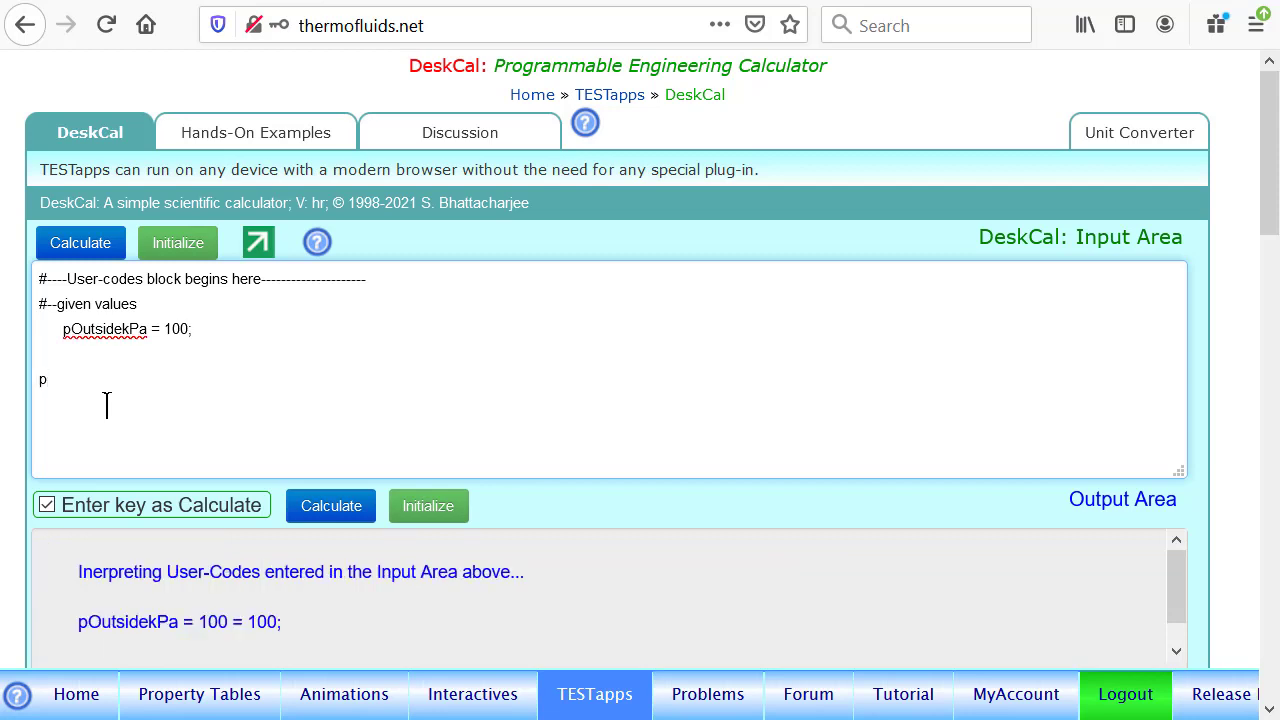
text(Inside)
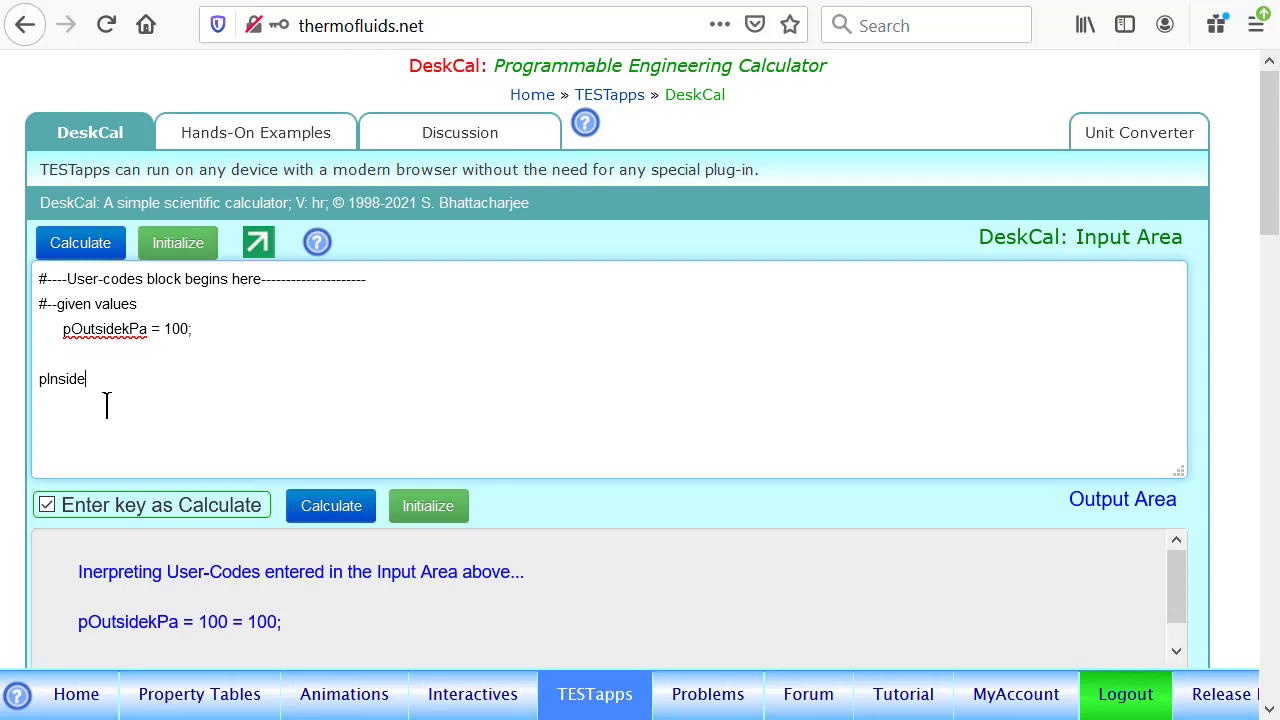
text(kPa)
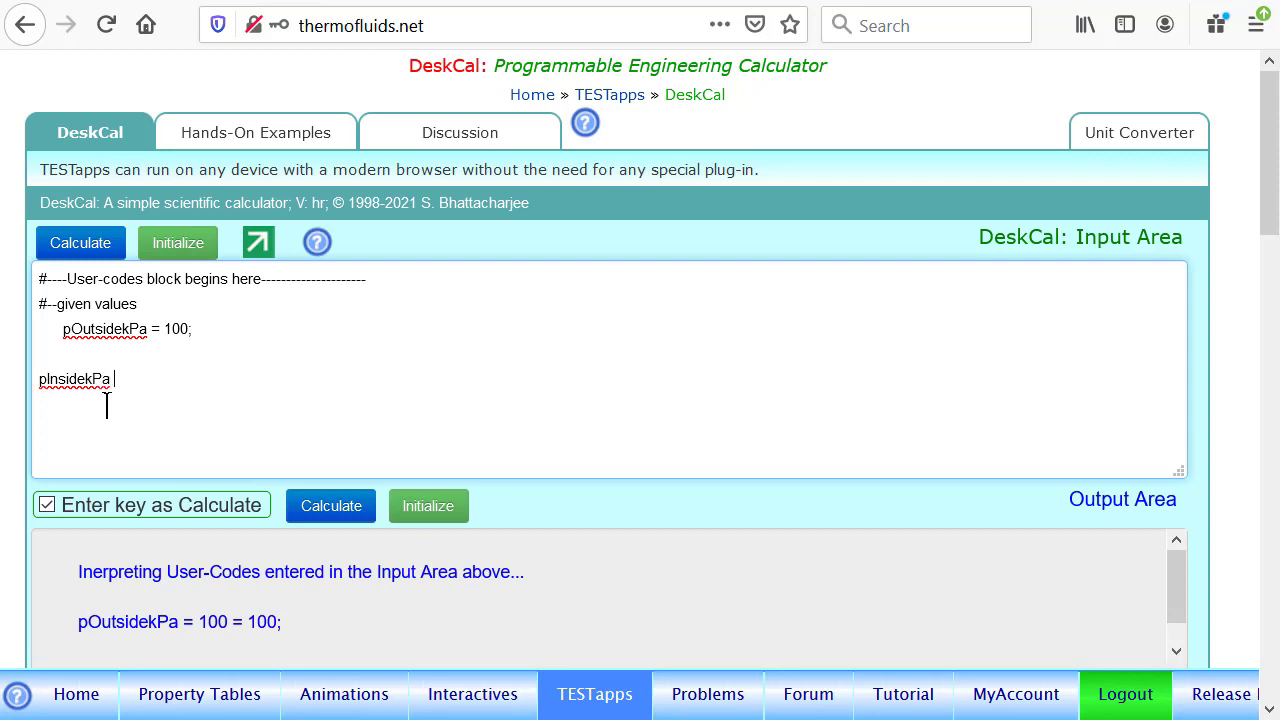
text(50;)
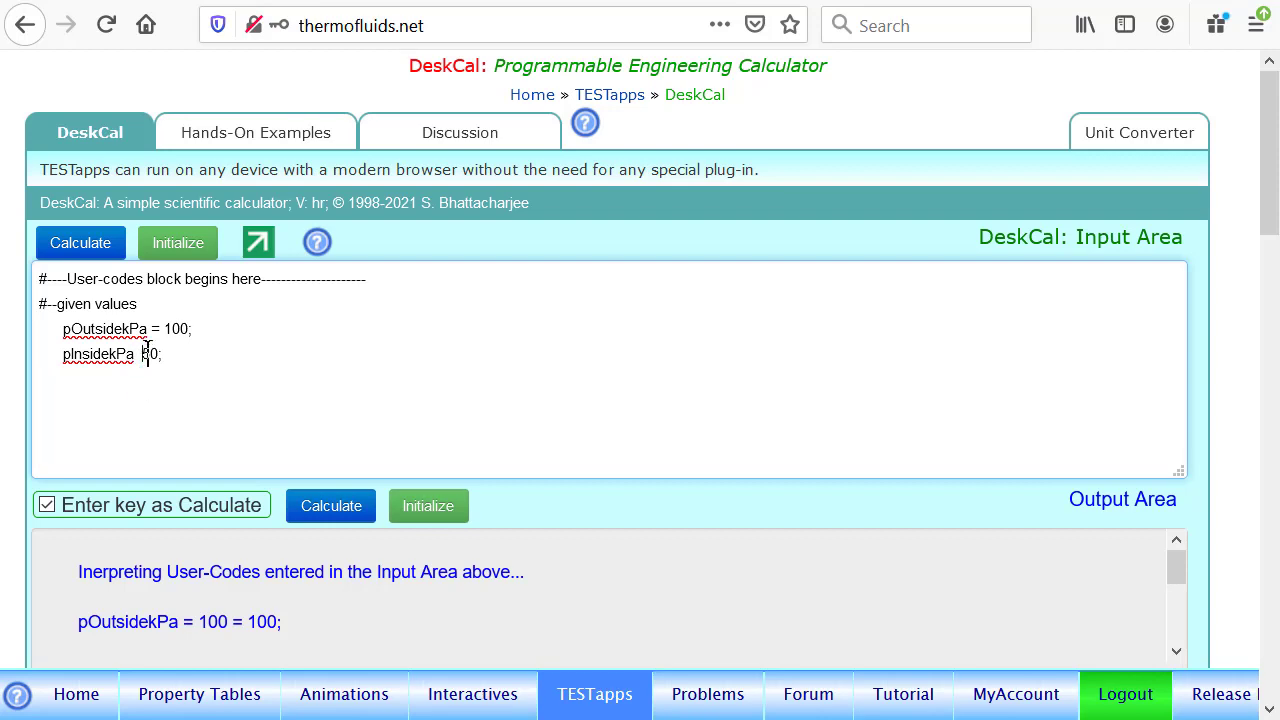
text(50)
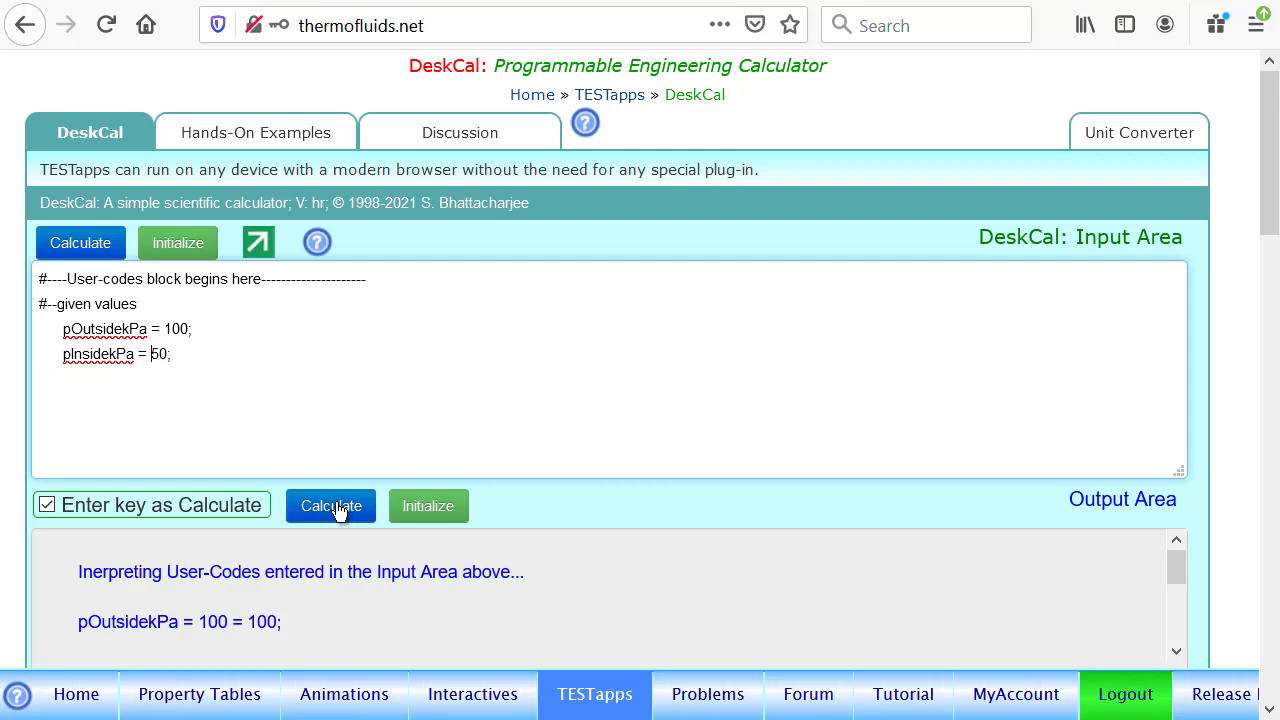
click(330, 505)
text(gms2 = 9.81;)
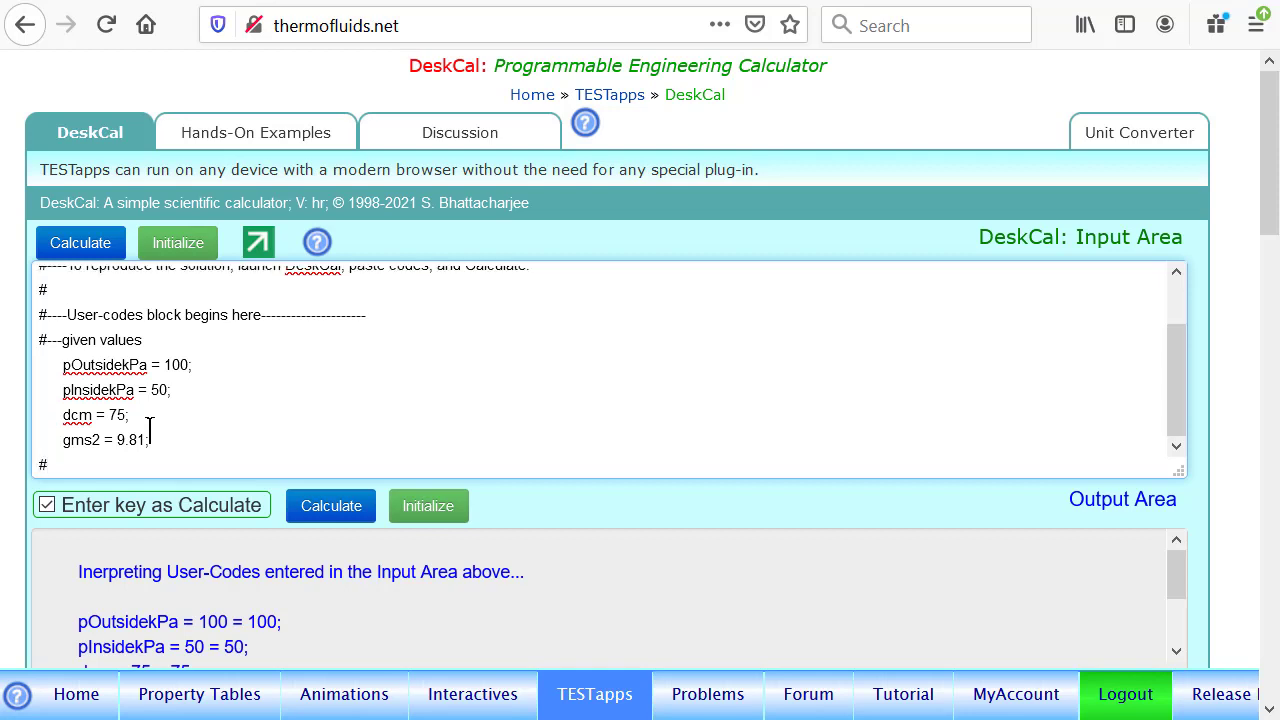
- Add a '#---derived variables' comment and the line dm = dcm/100
text(---)
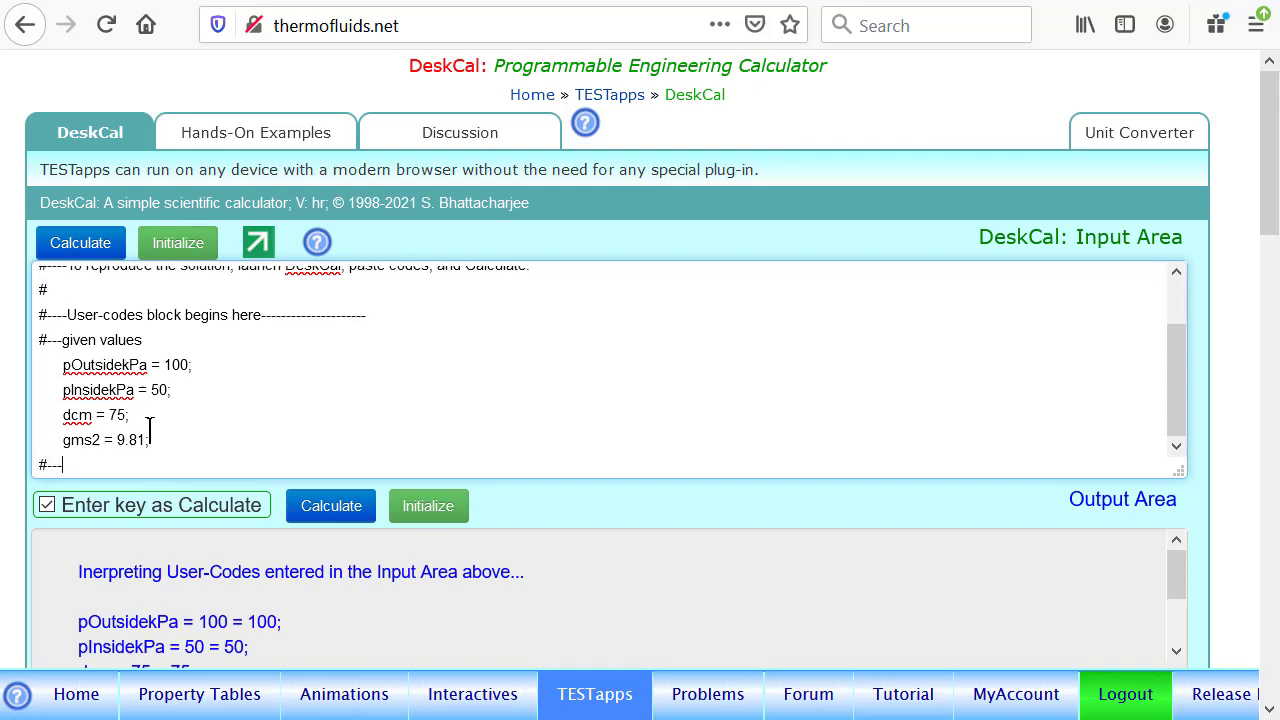
text(derived)
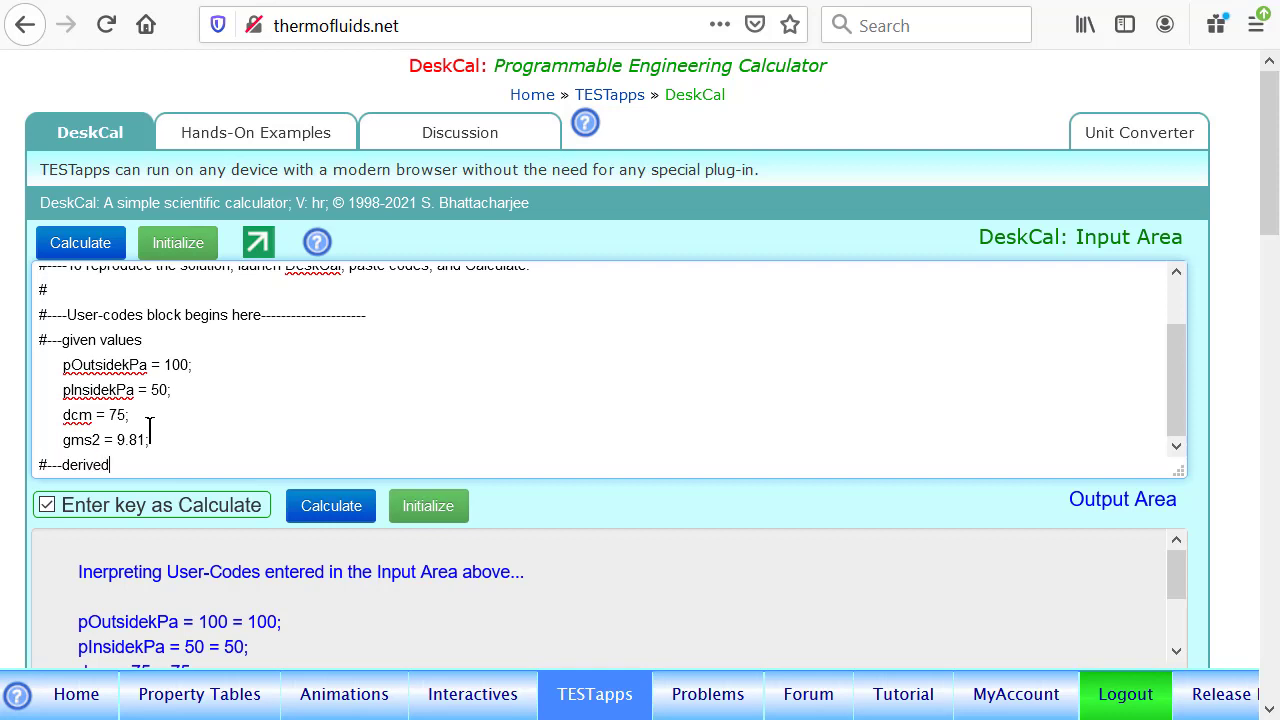
text(varib)
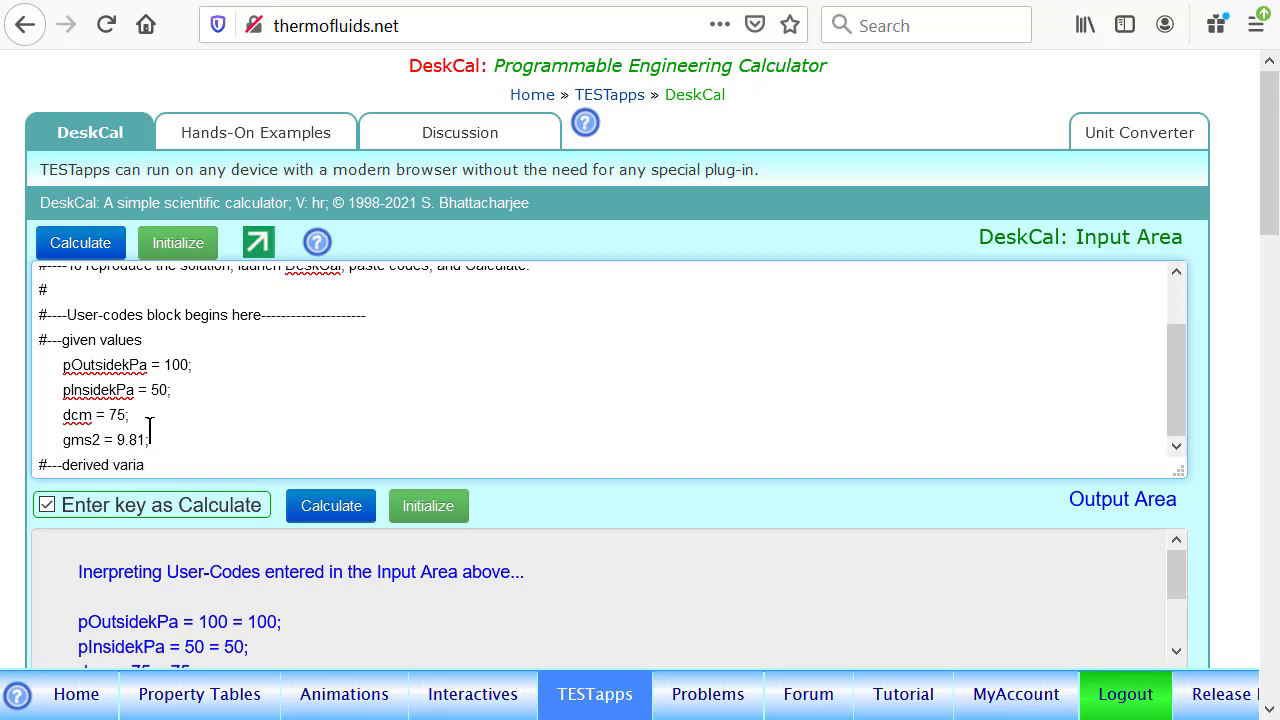
text(bles)
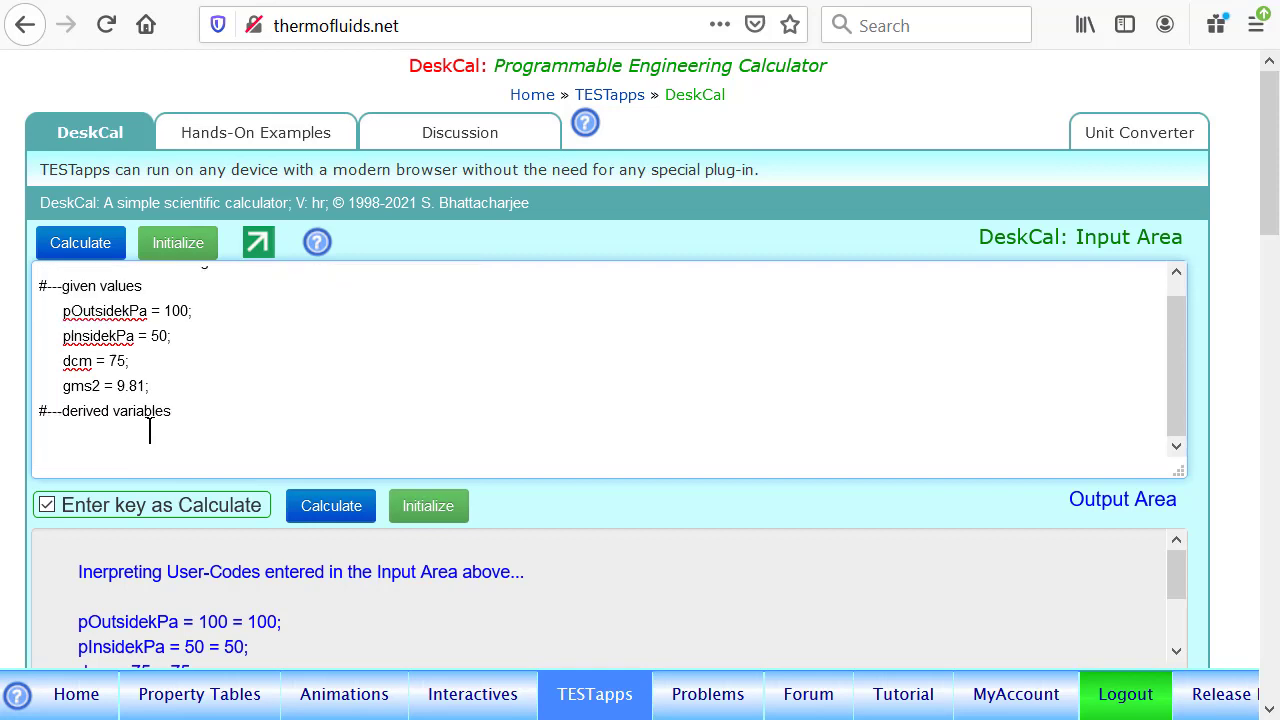
text(dm)
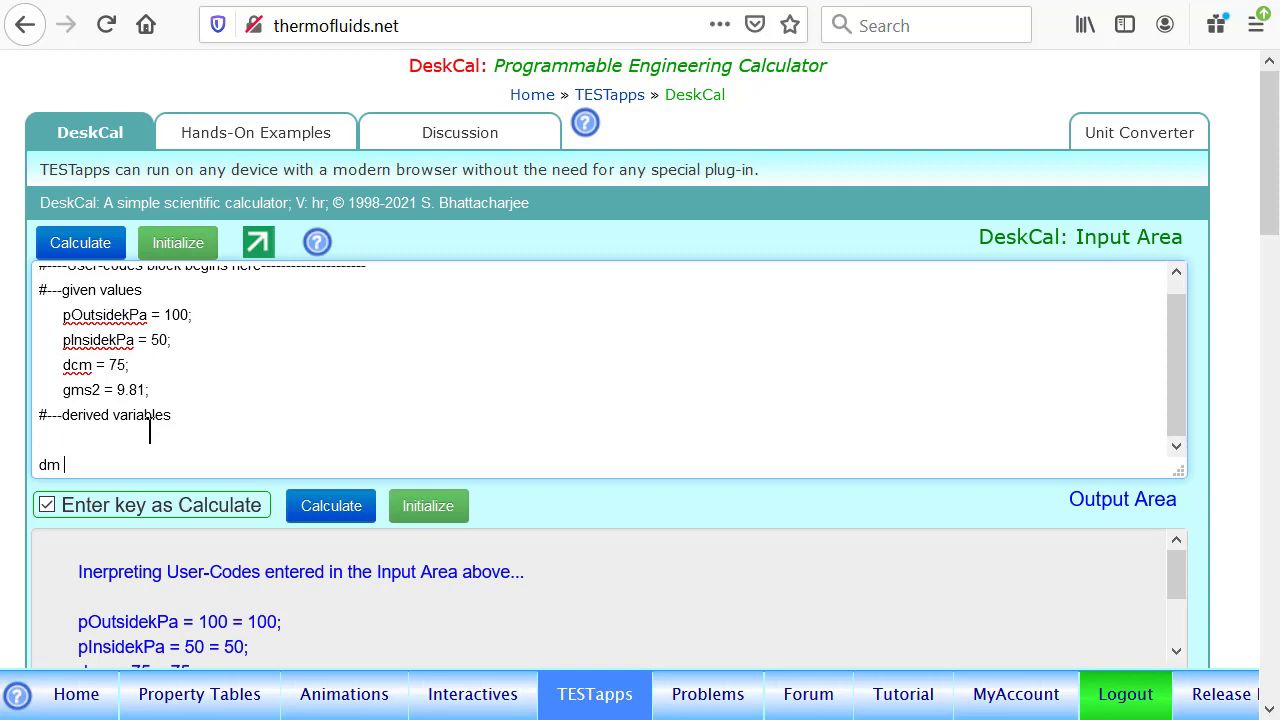
text(= dcm/)
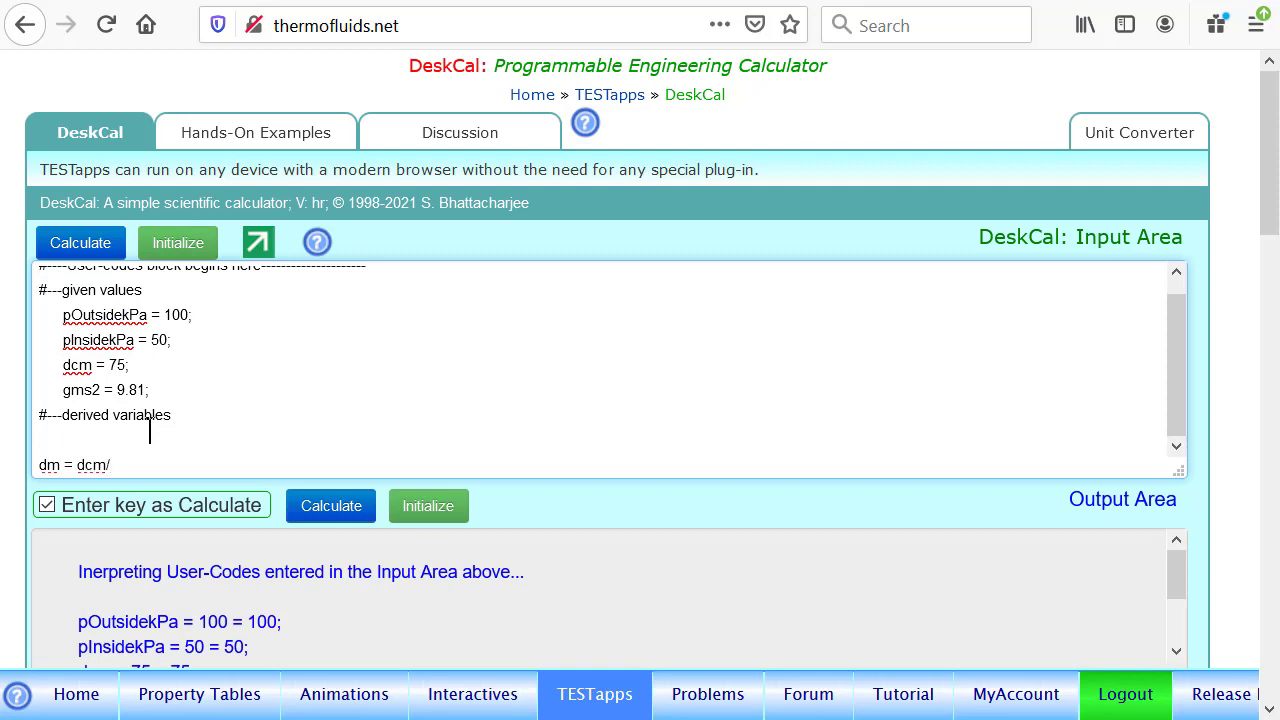
text(100;)
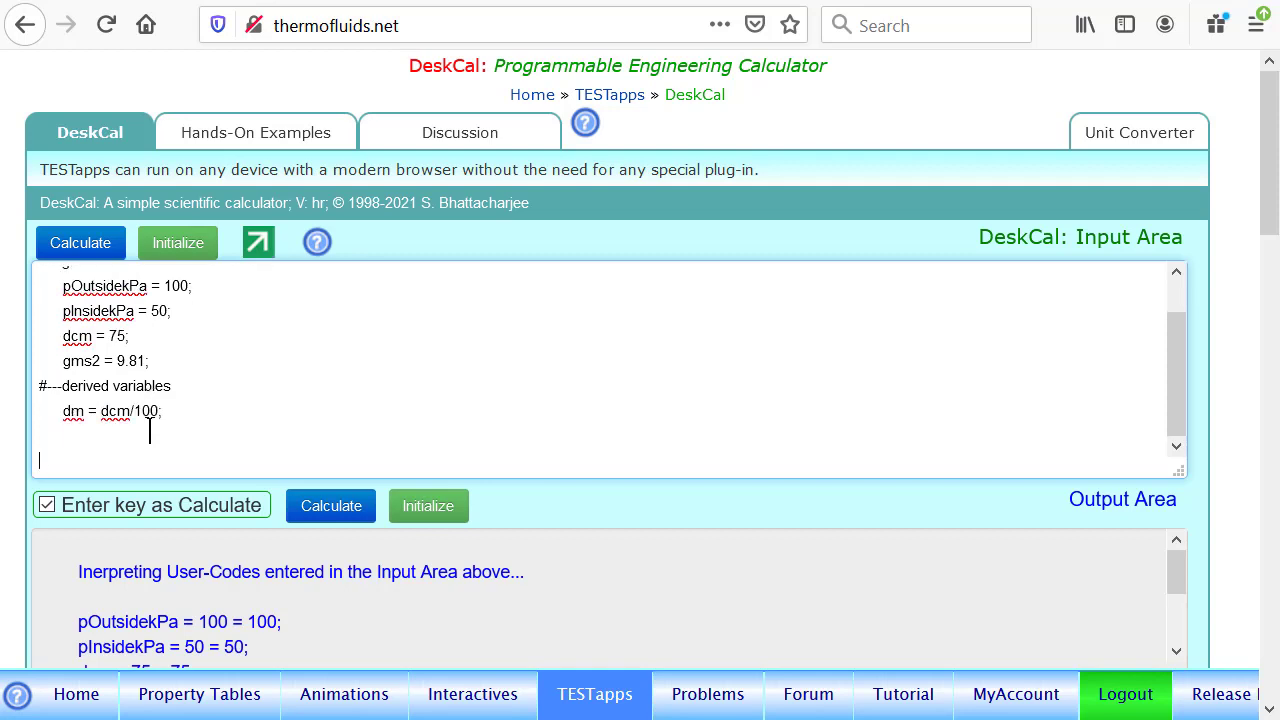
- Define the piston area am2 = pi*dm^2/4;
text(am2 =)
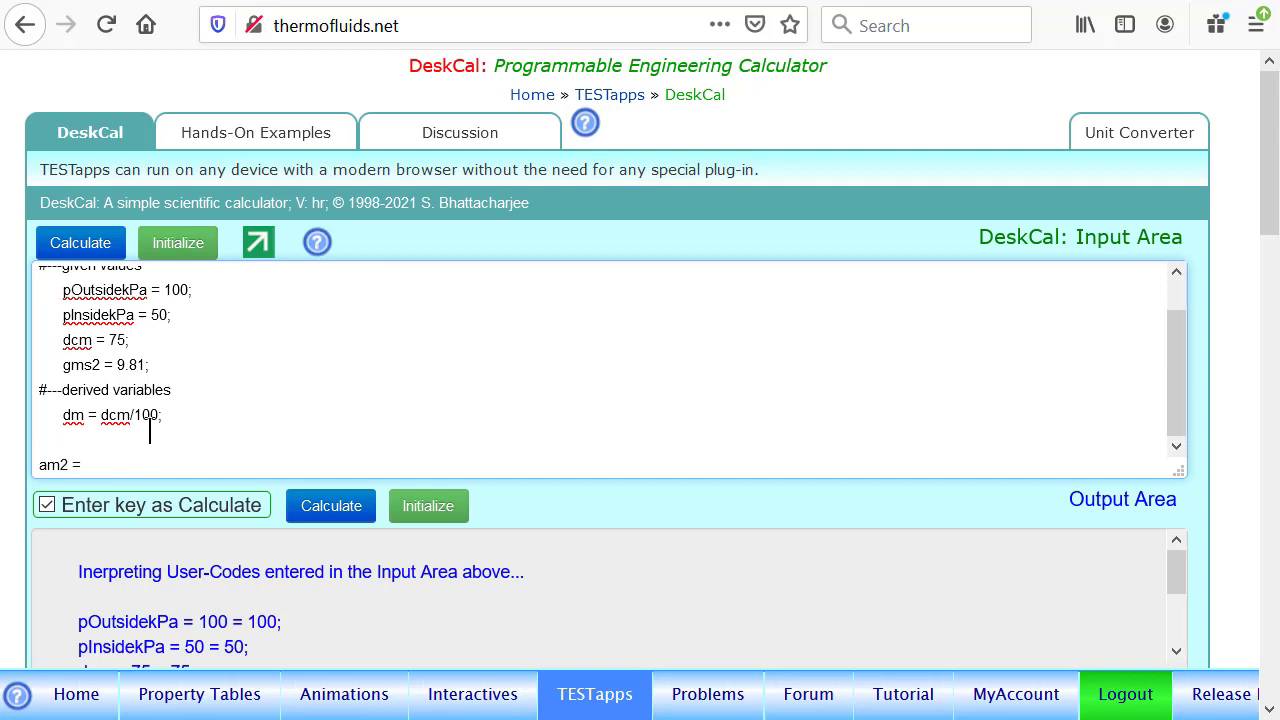
text(pi*)
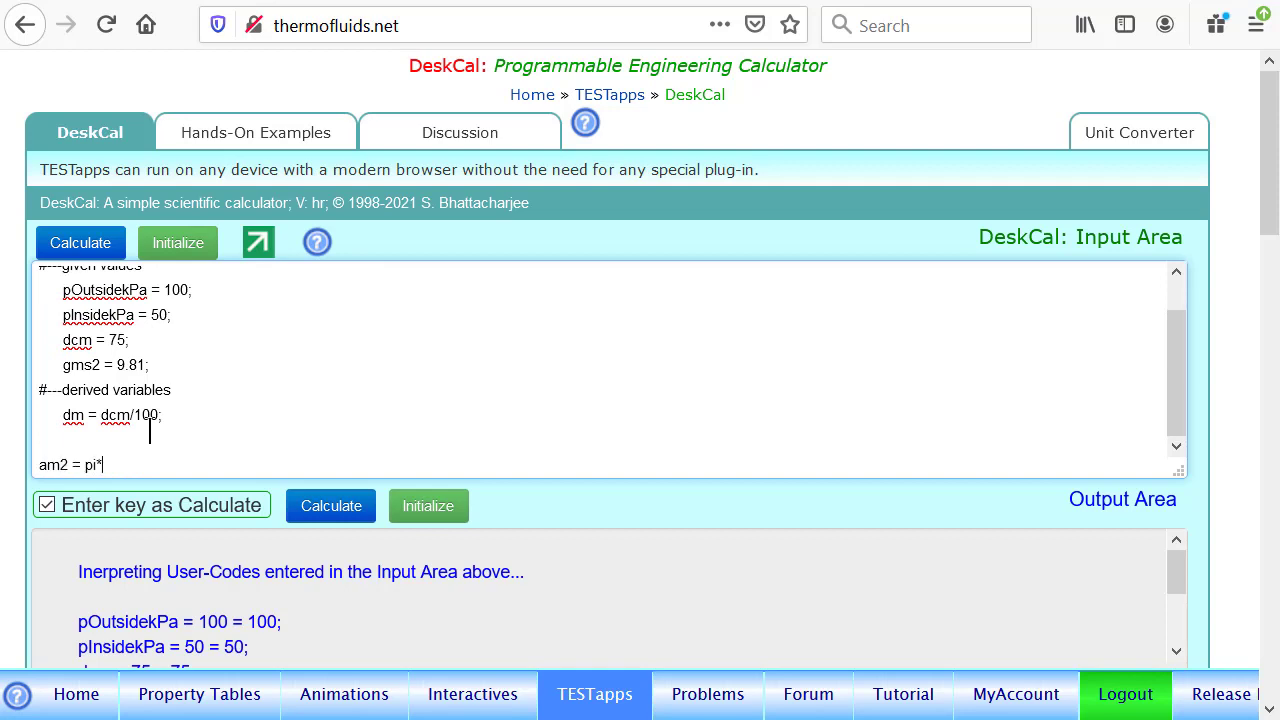
text(d)
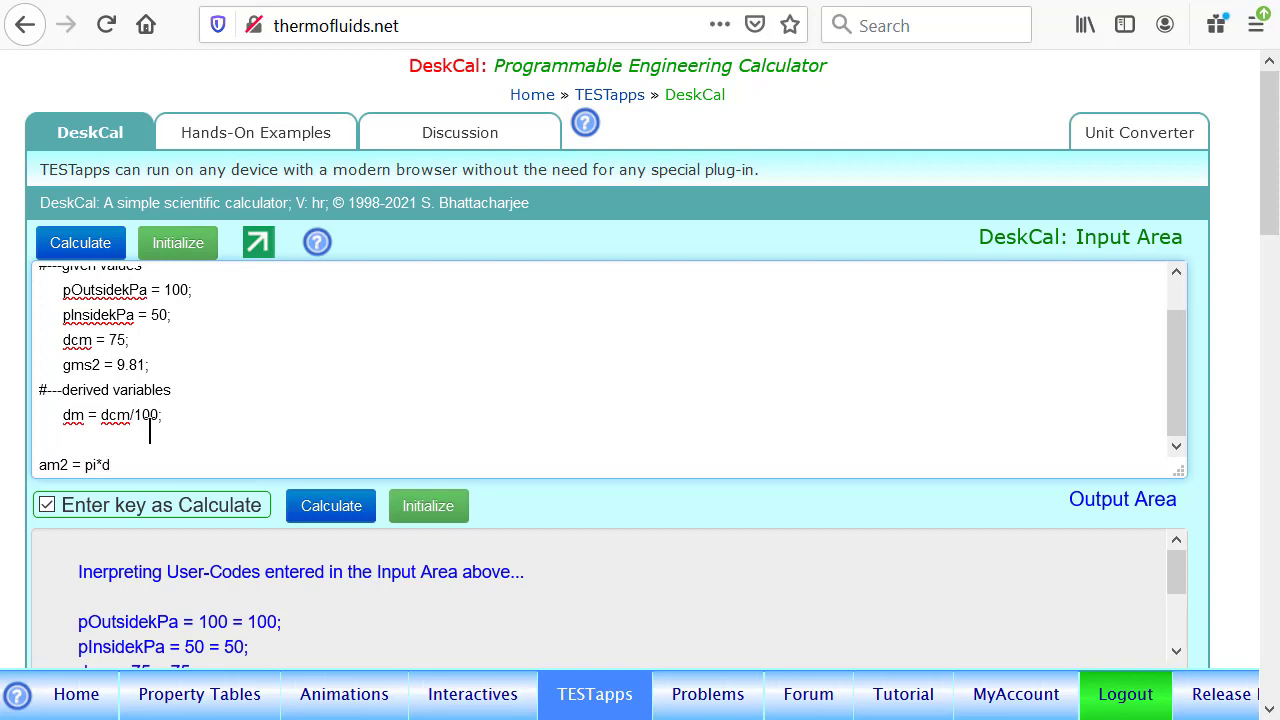
text(dm^)
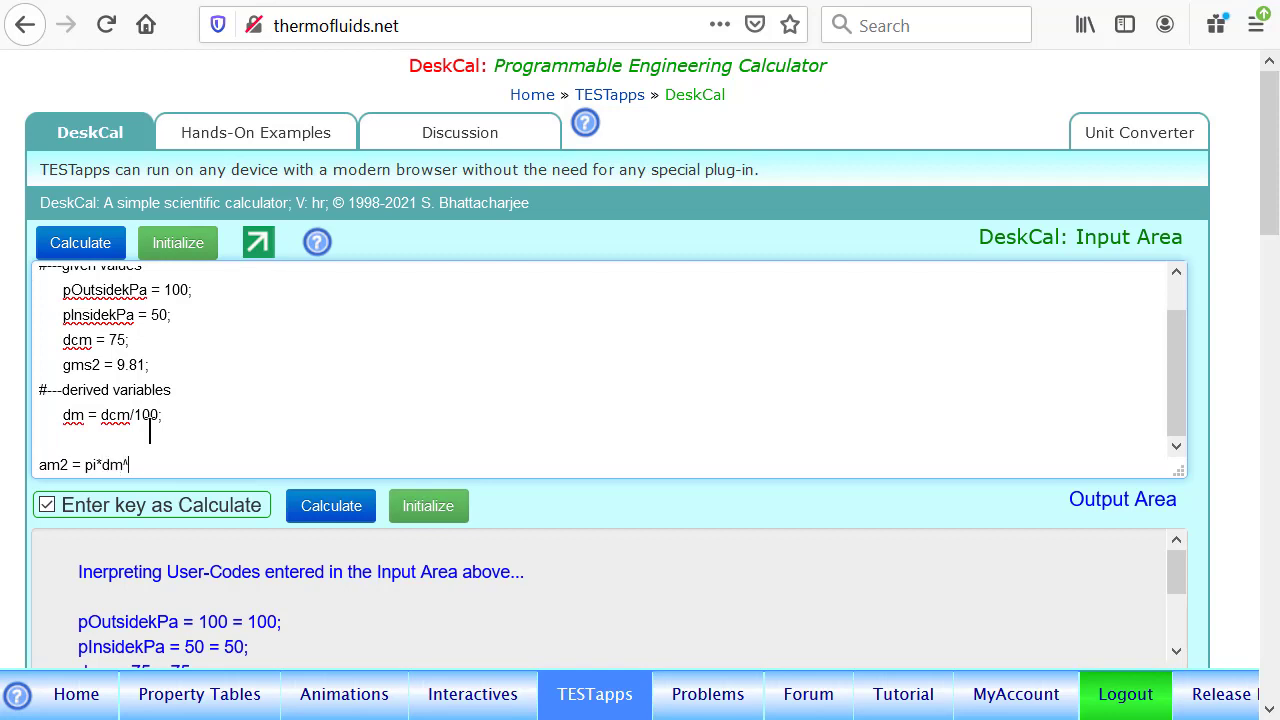
text(^2/4)
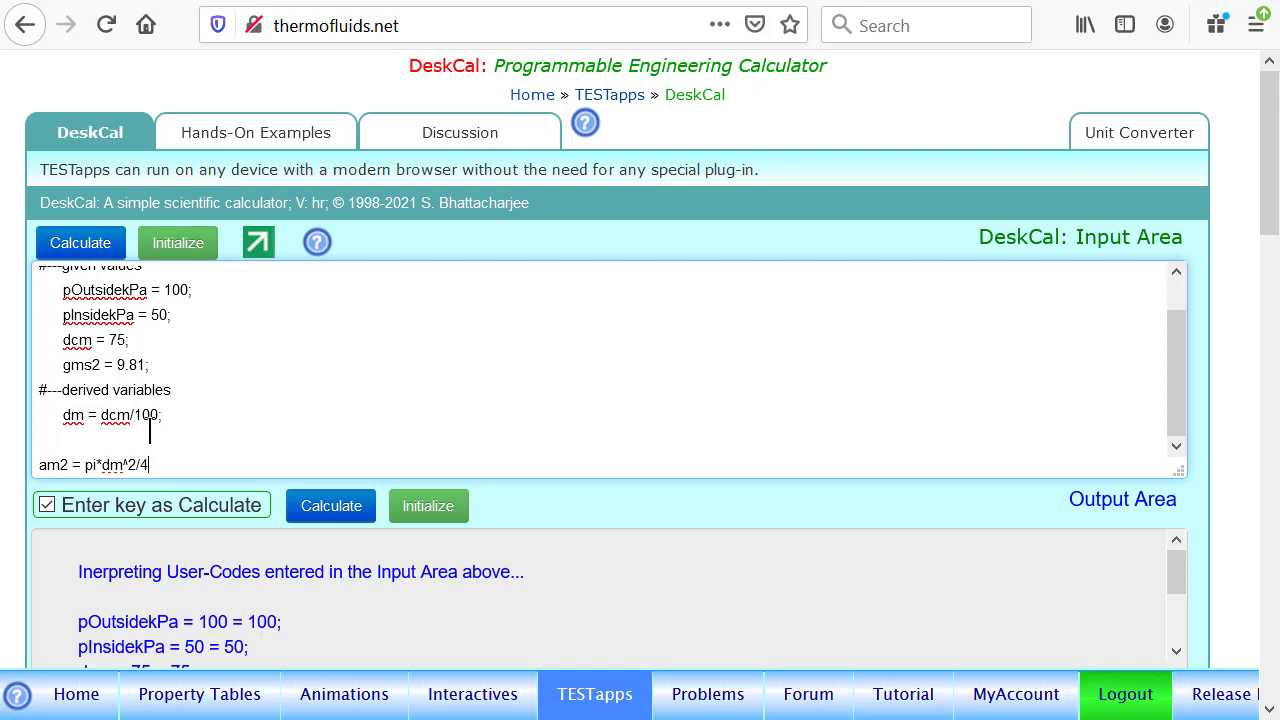
text(;)
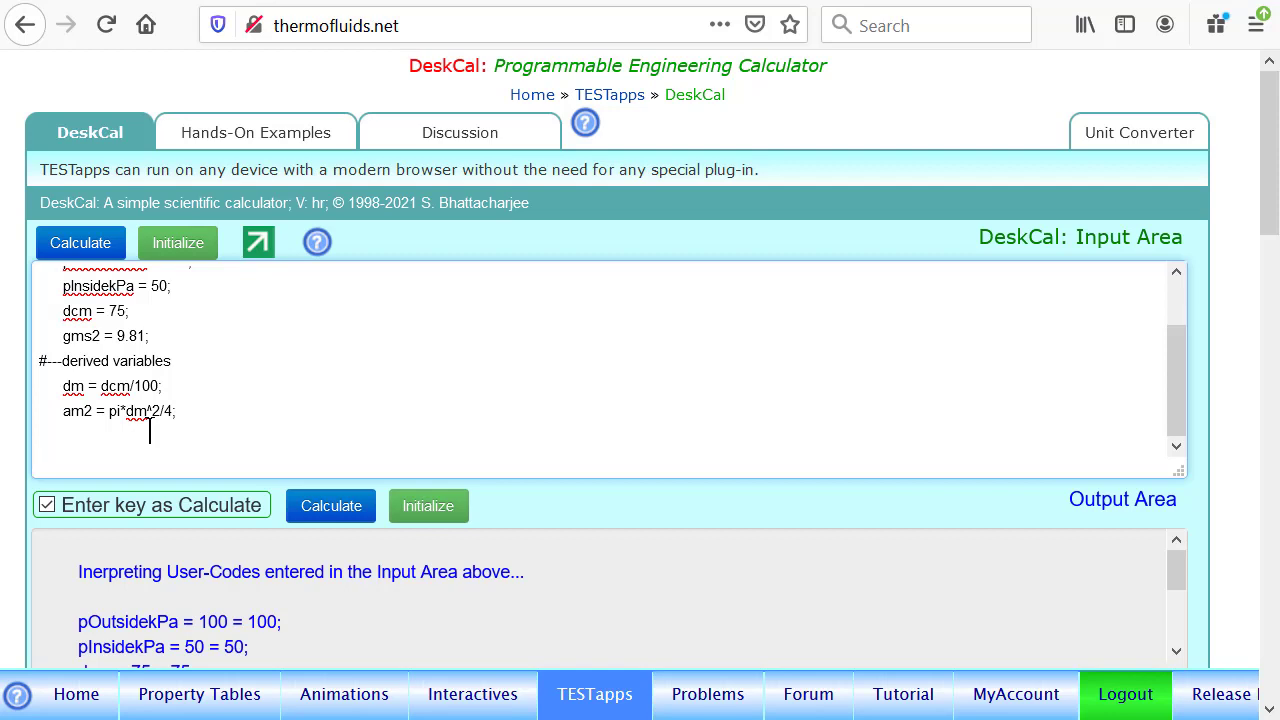
text(#---force balance)
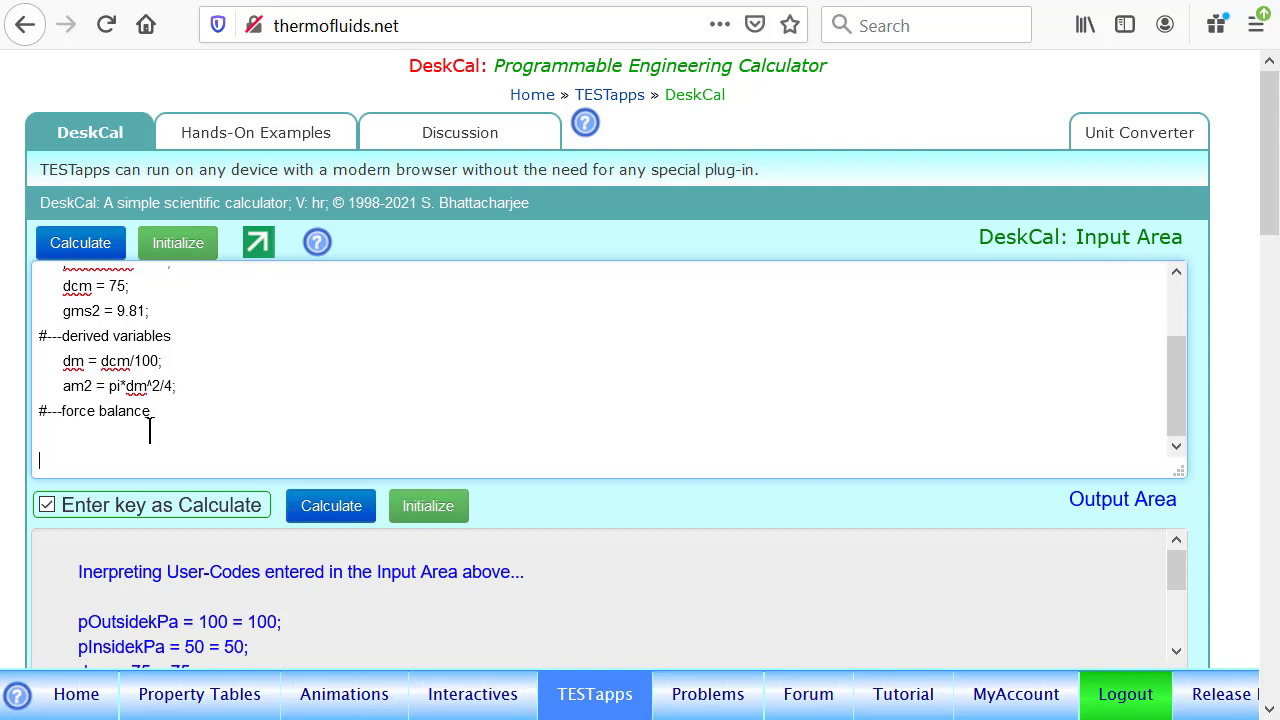
- Define FupwardkN = pOutsidekPa*am2; under the force balance comment
text(F)
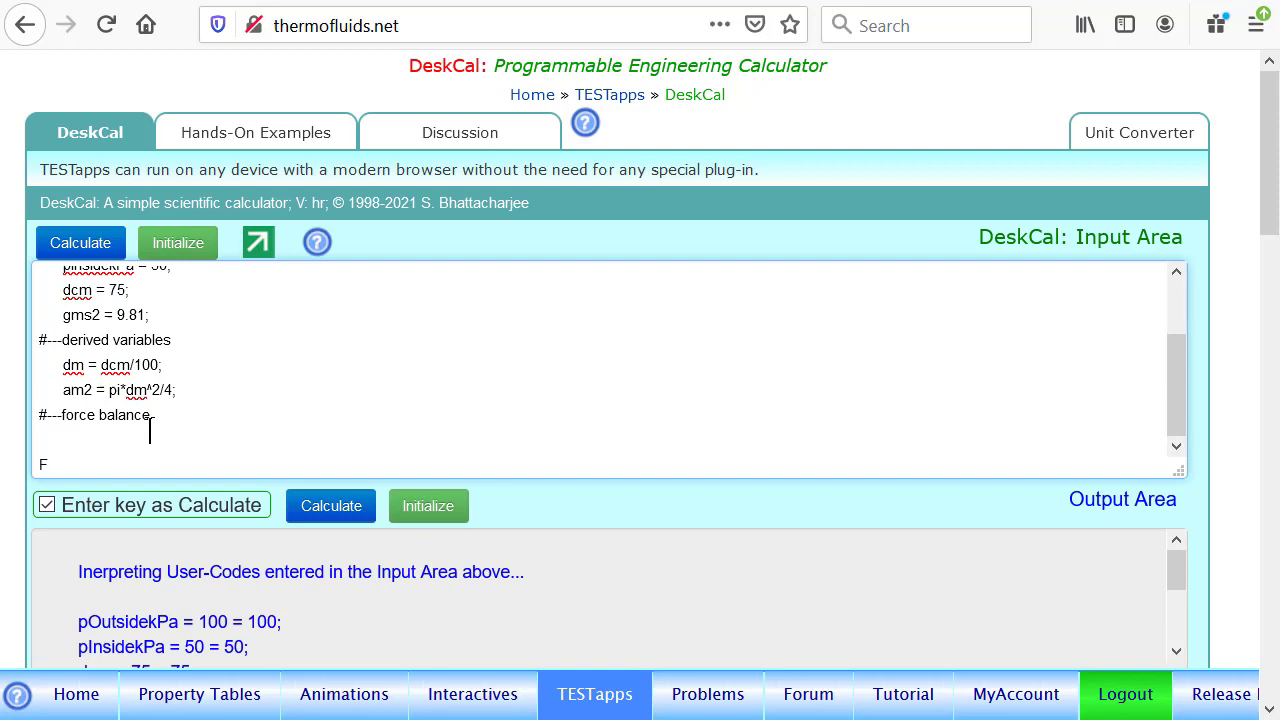
text(F)
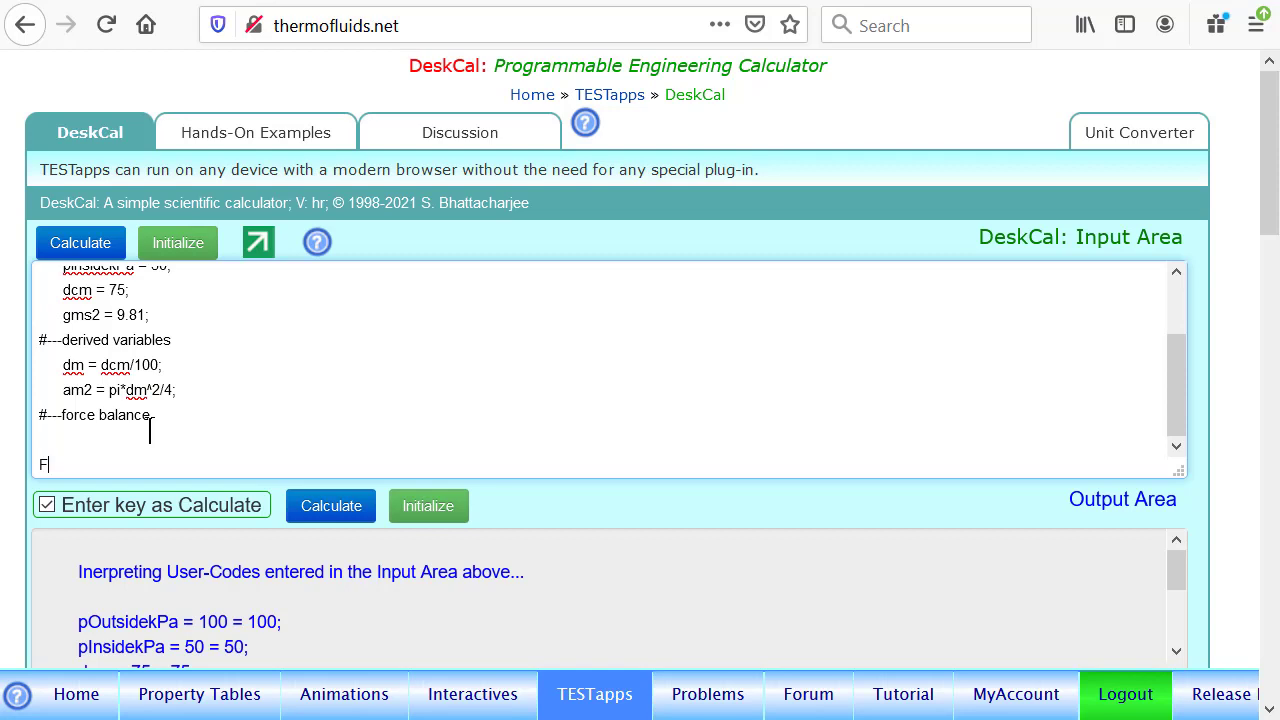
text(upward)
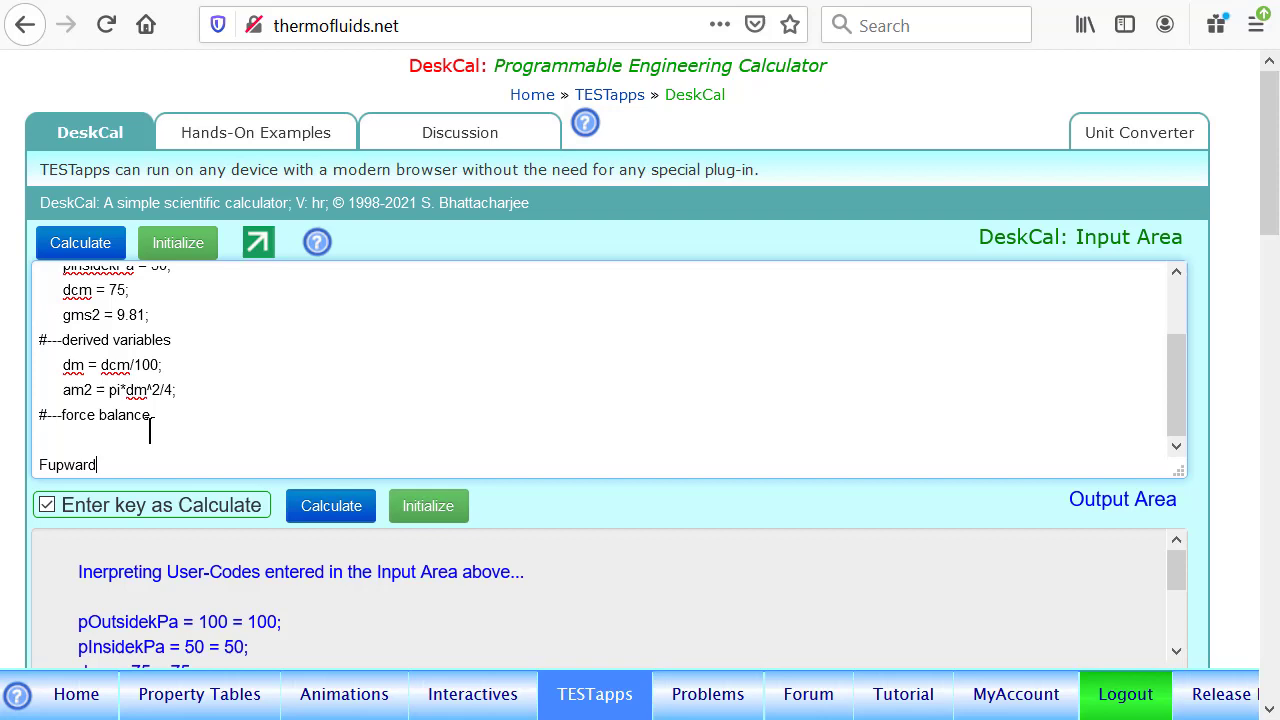
text(kN)
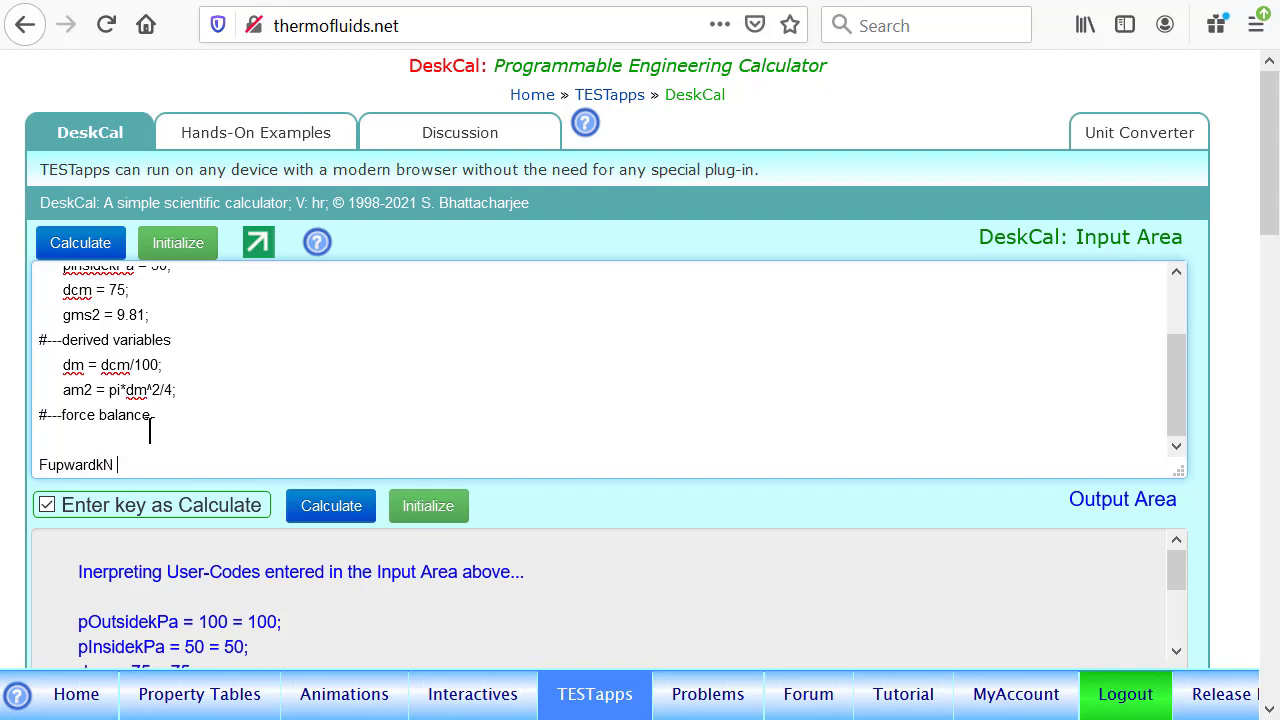
text(= pOut)
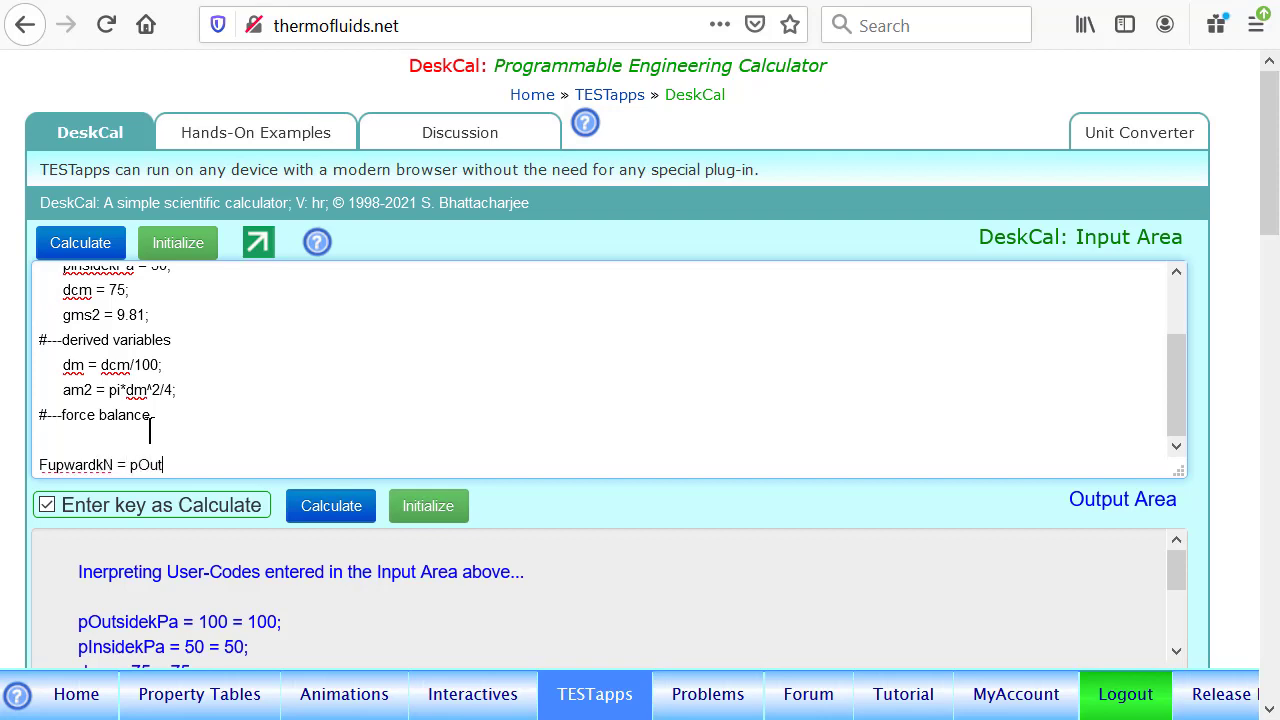
text(sidekPa)
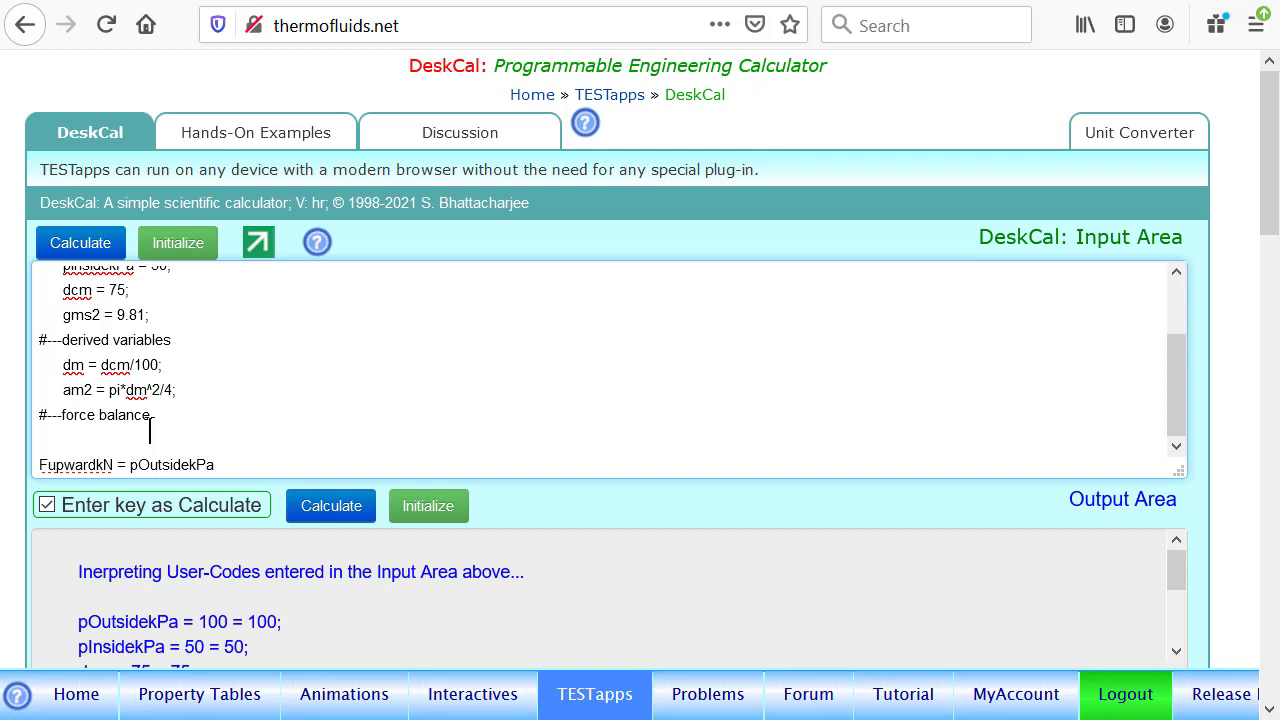
text(*a)
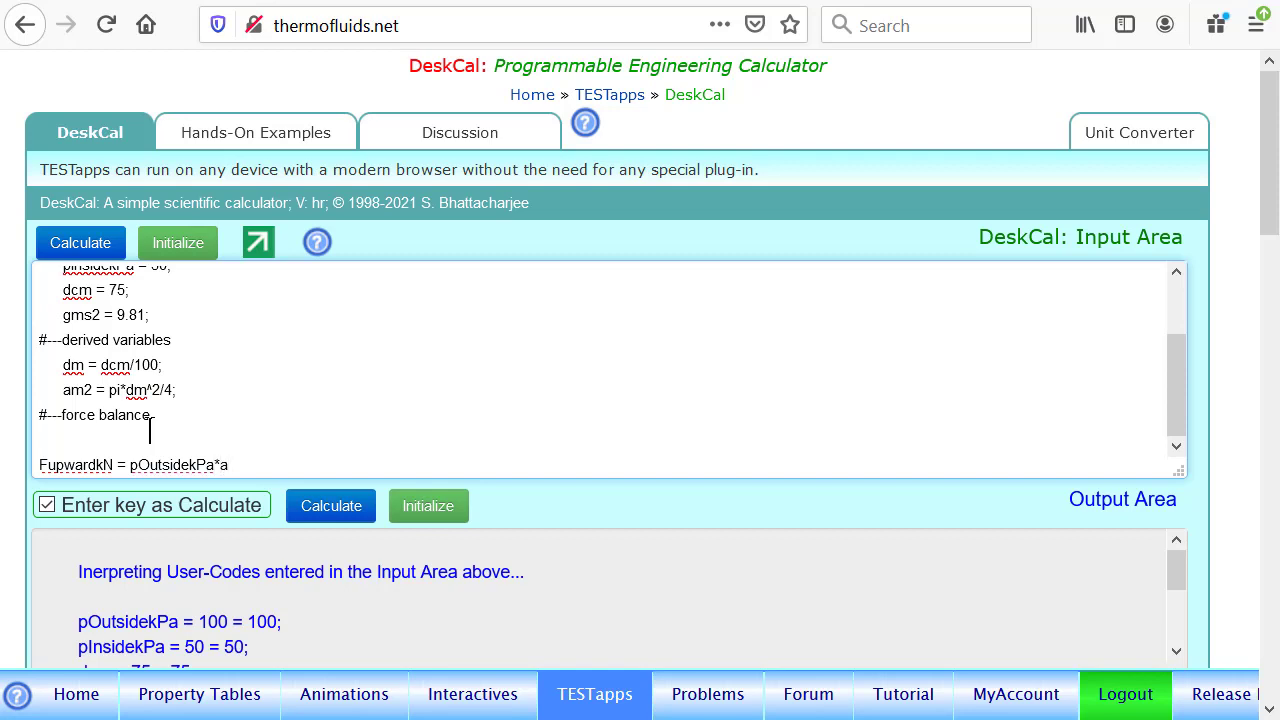
text(m2;)
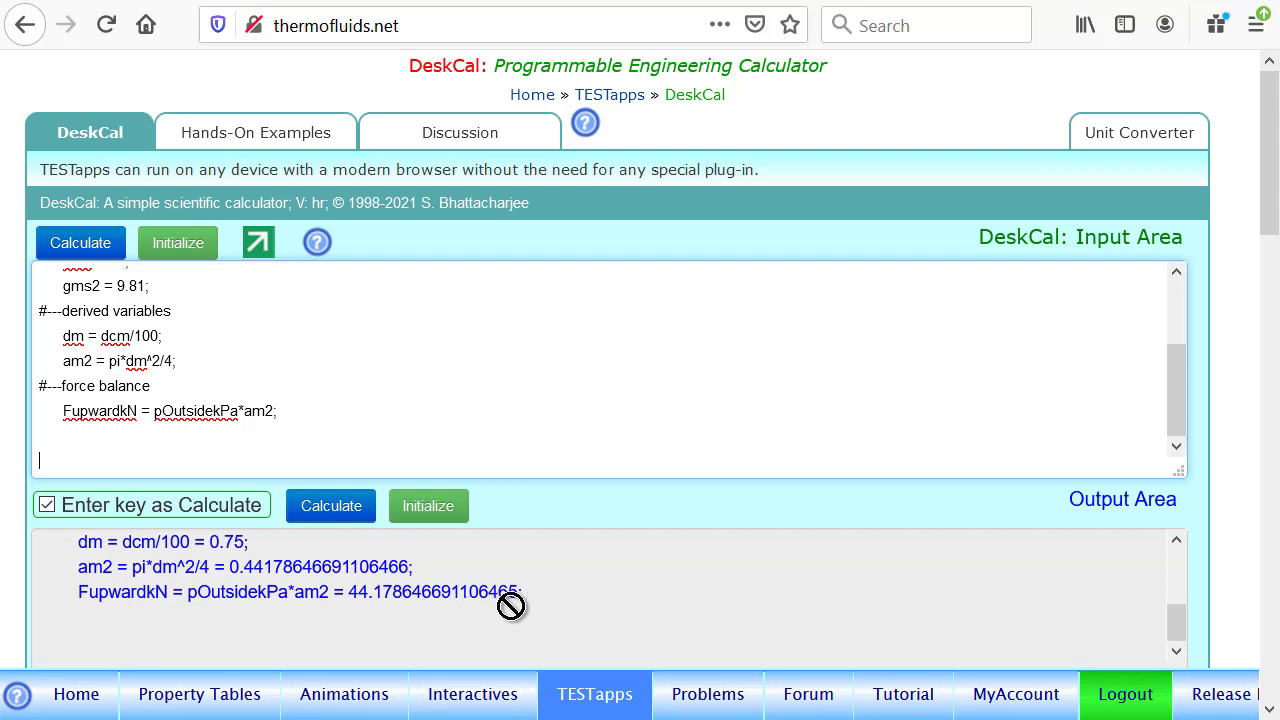
- Enter FdownwardkN = FupwardkN; as the second force-balance line
text(Fdown)
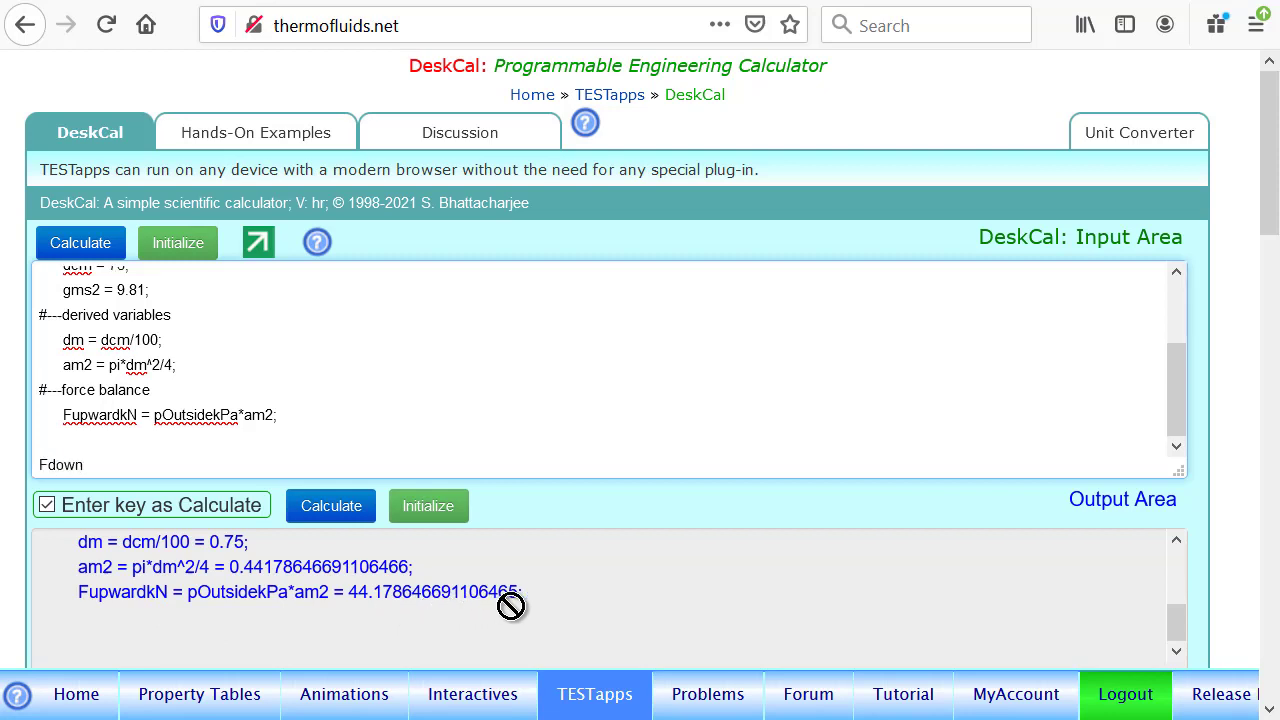
text(ward)
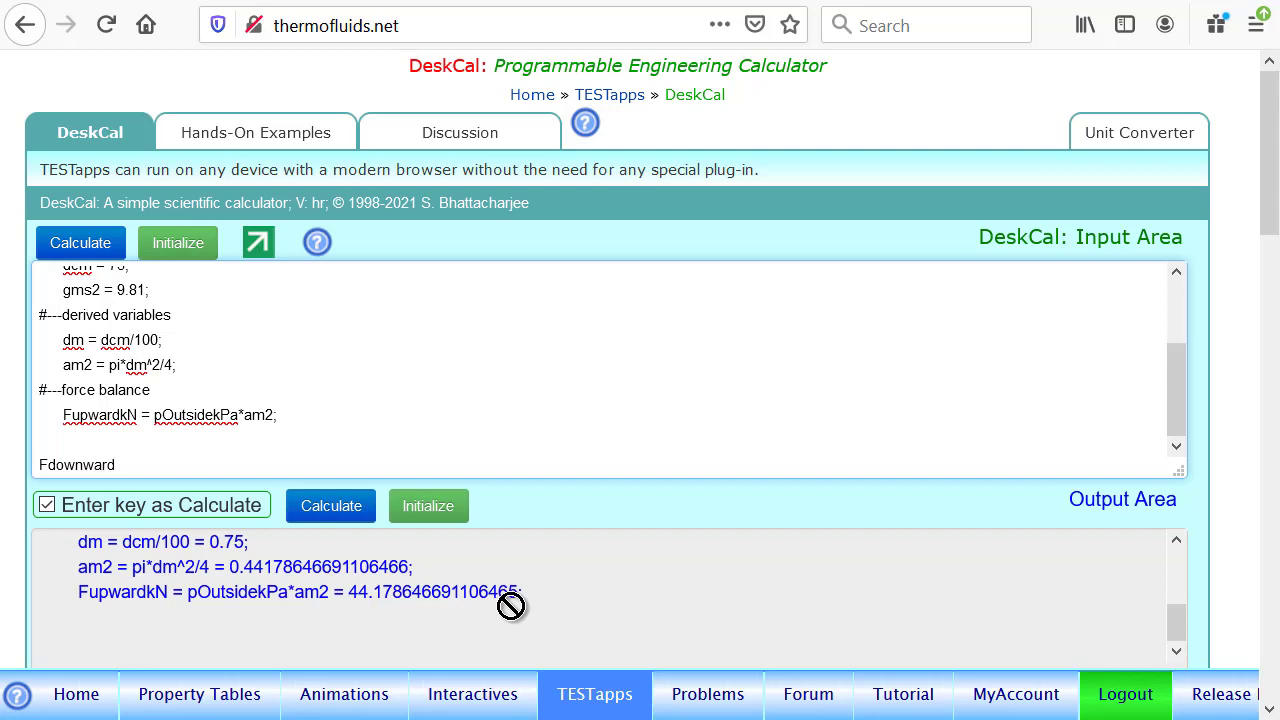
text(kN =)
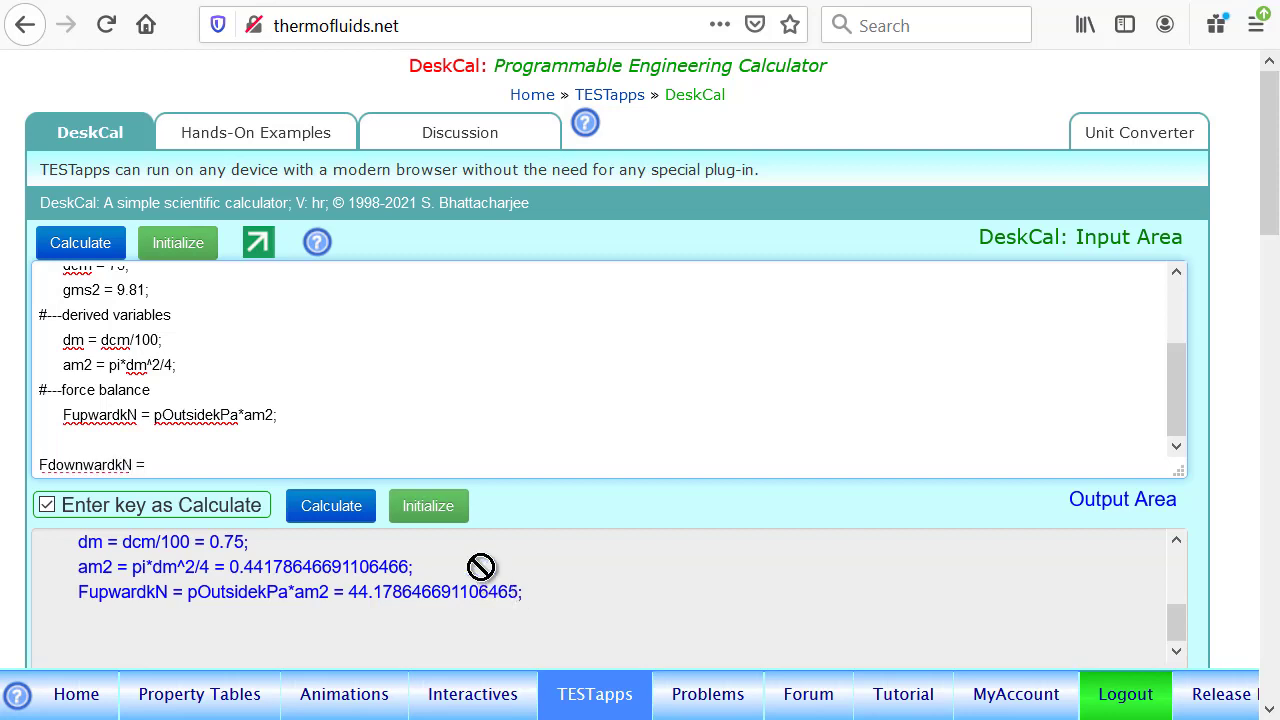
double_click(99, 415)
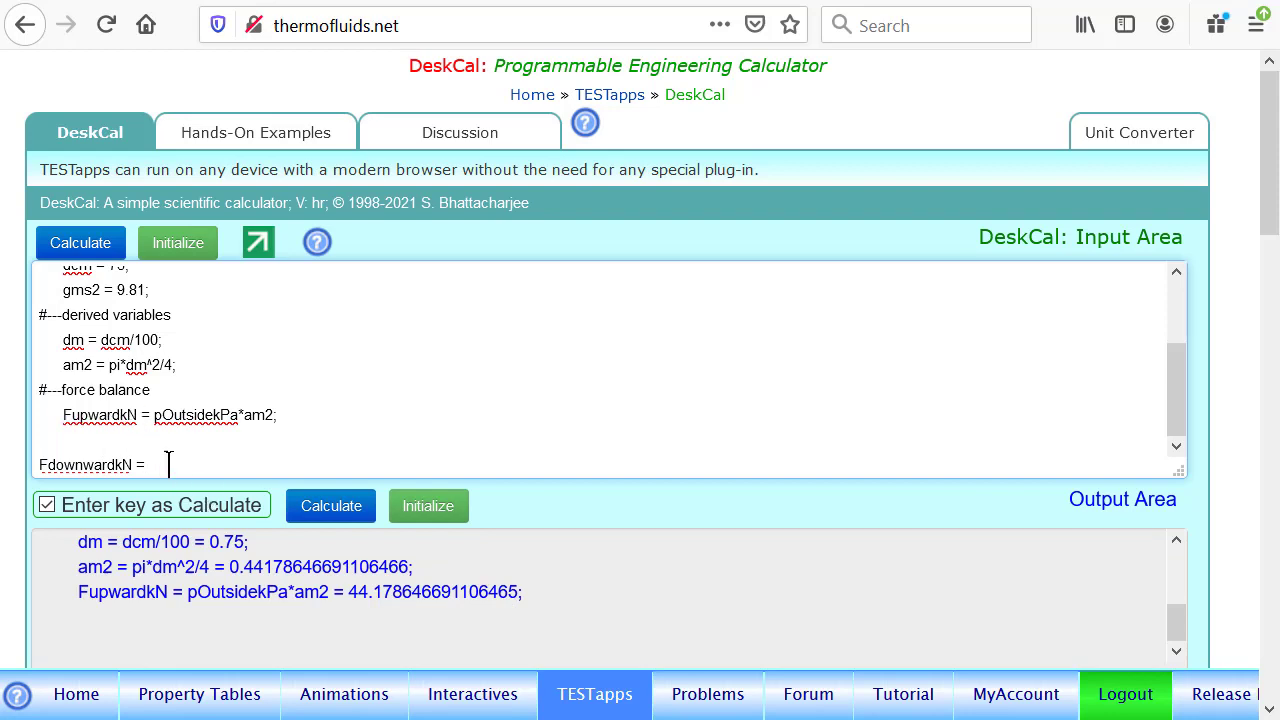
text(FupwardkN;)
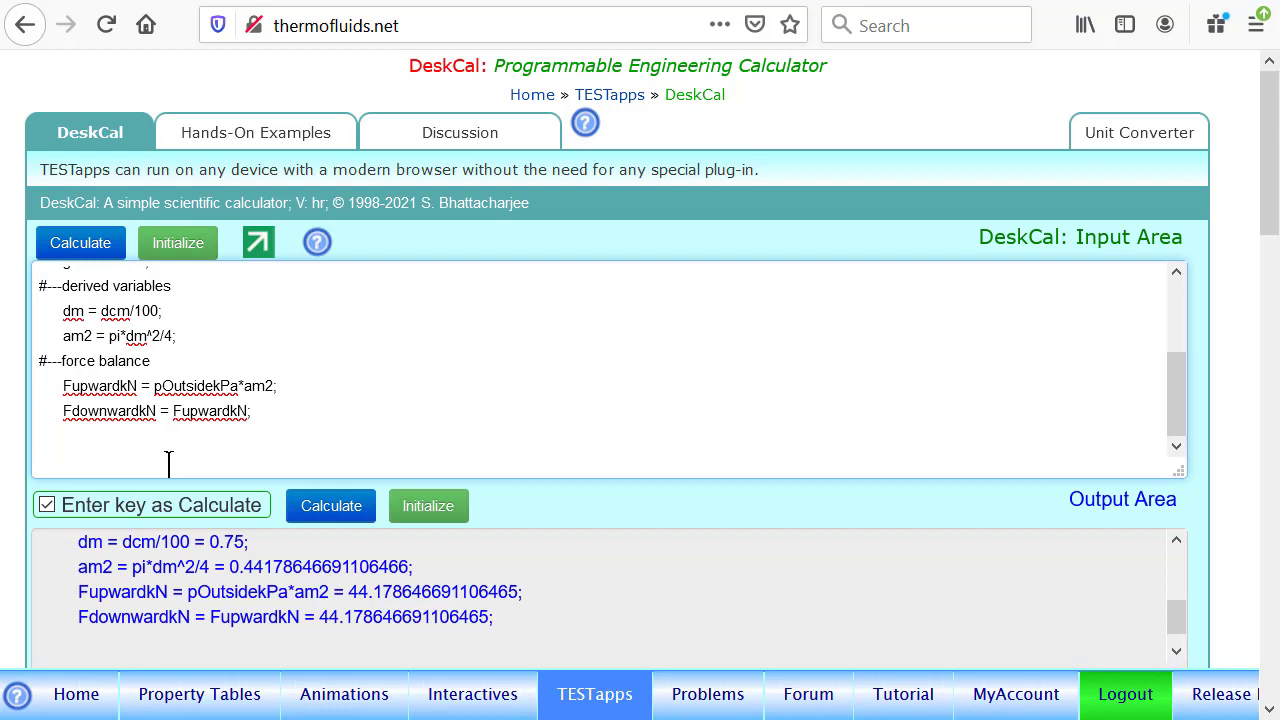
- Add weightkN = FdownwardkN - pInsidekPa*am2;, evaluating to about 22.09 kN
text(weightk)
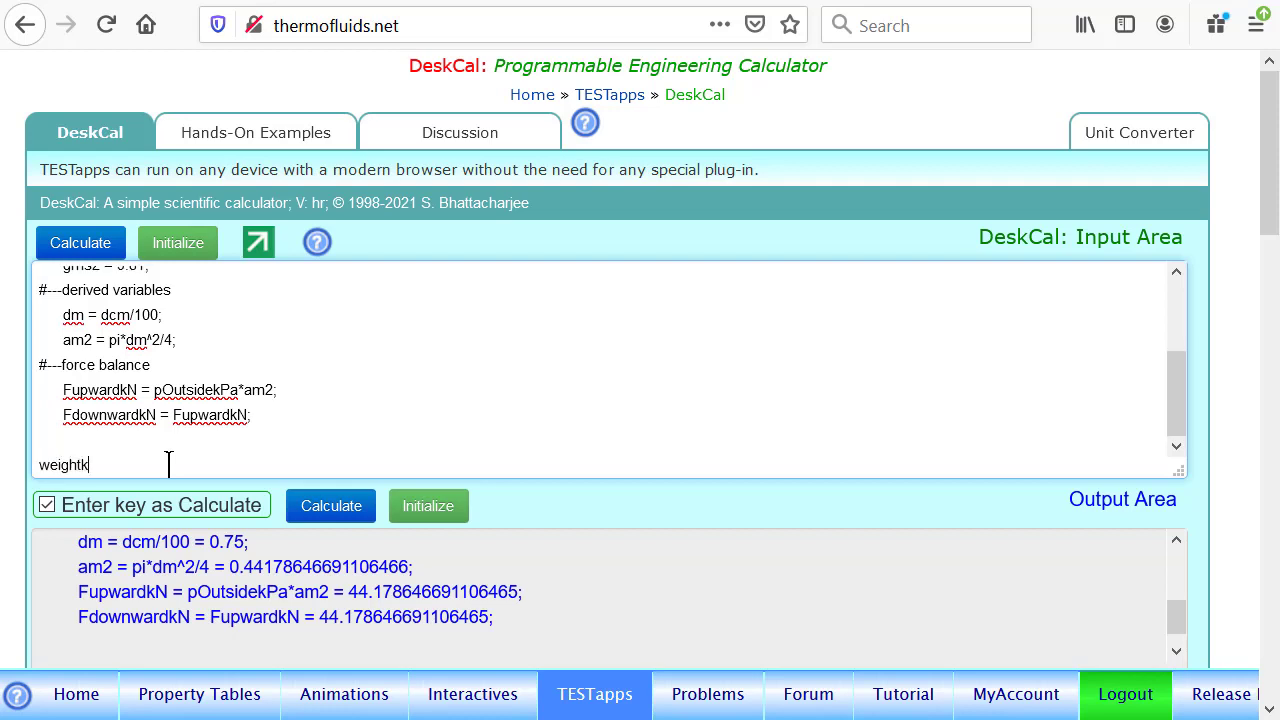
text(N =)
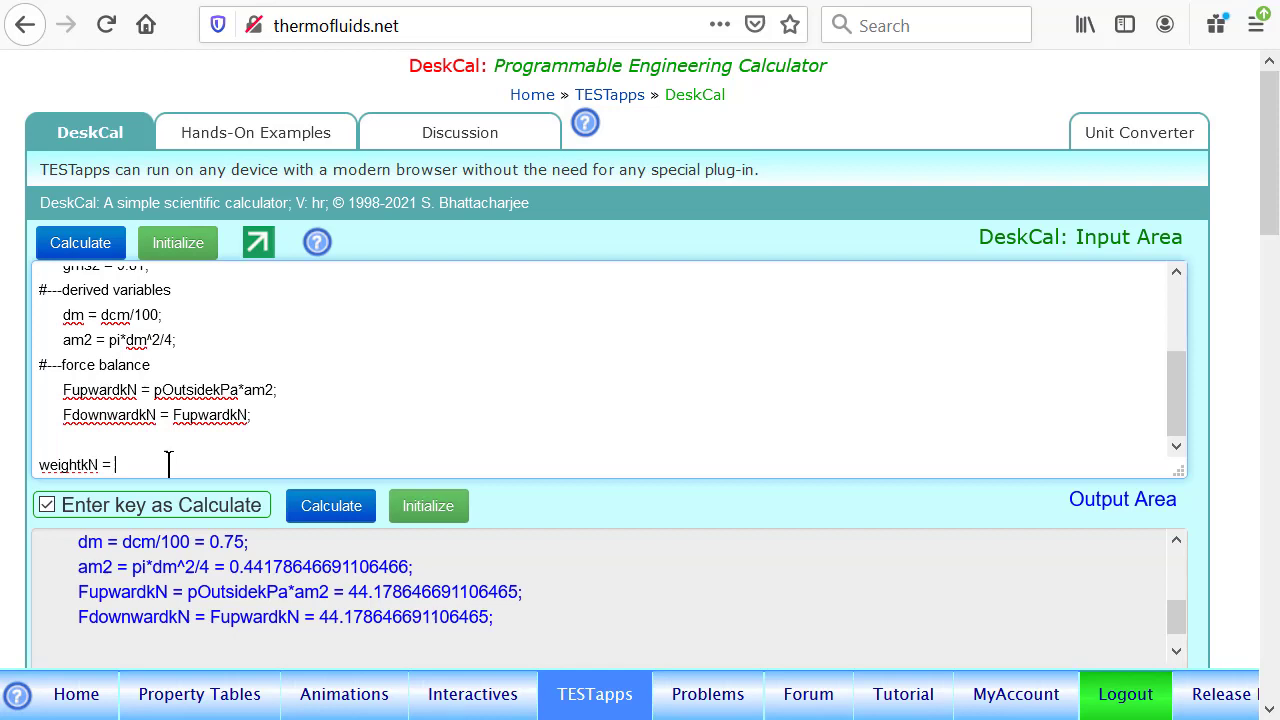
double_click(110, 415)
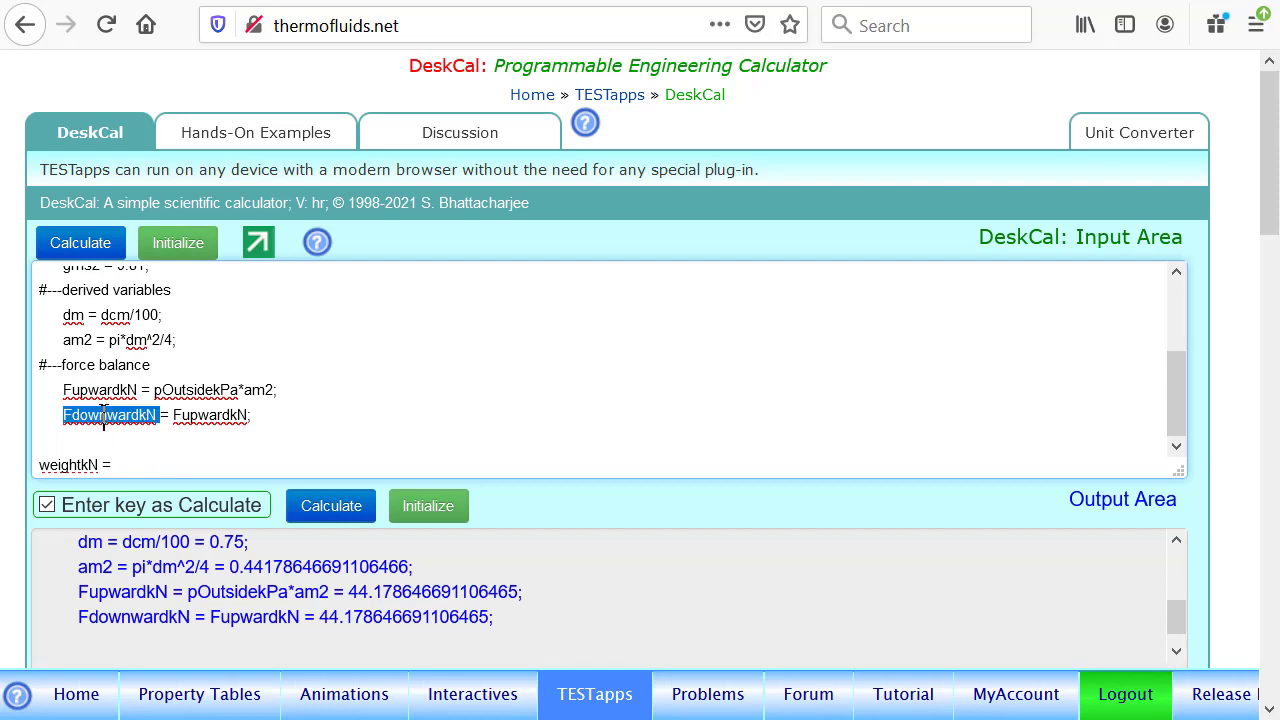
click(128, 465)
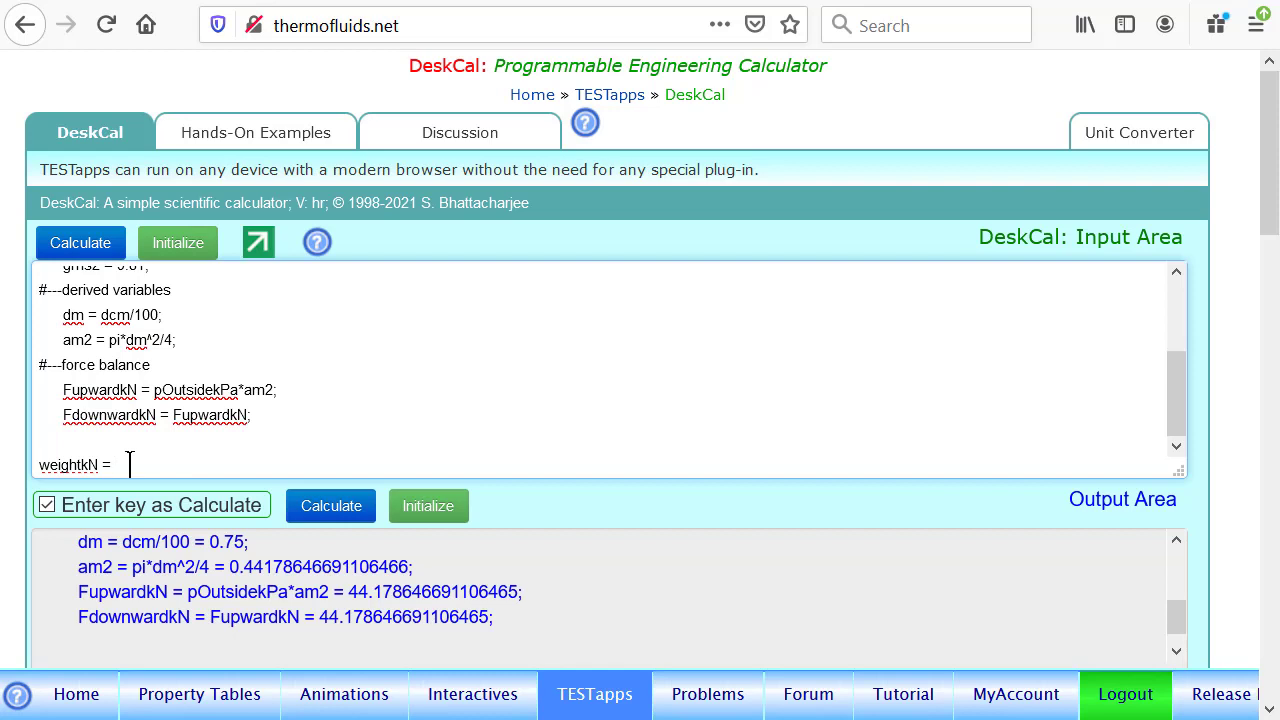
text(FdownwardkN -)
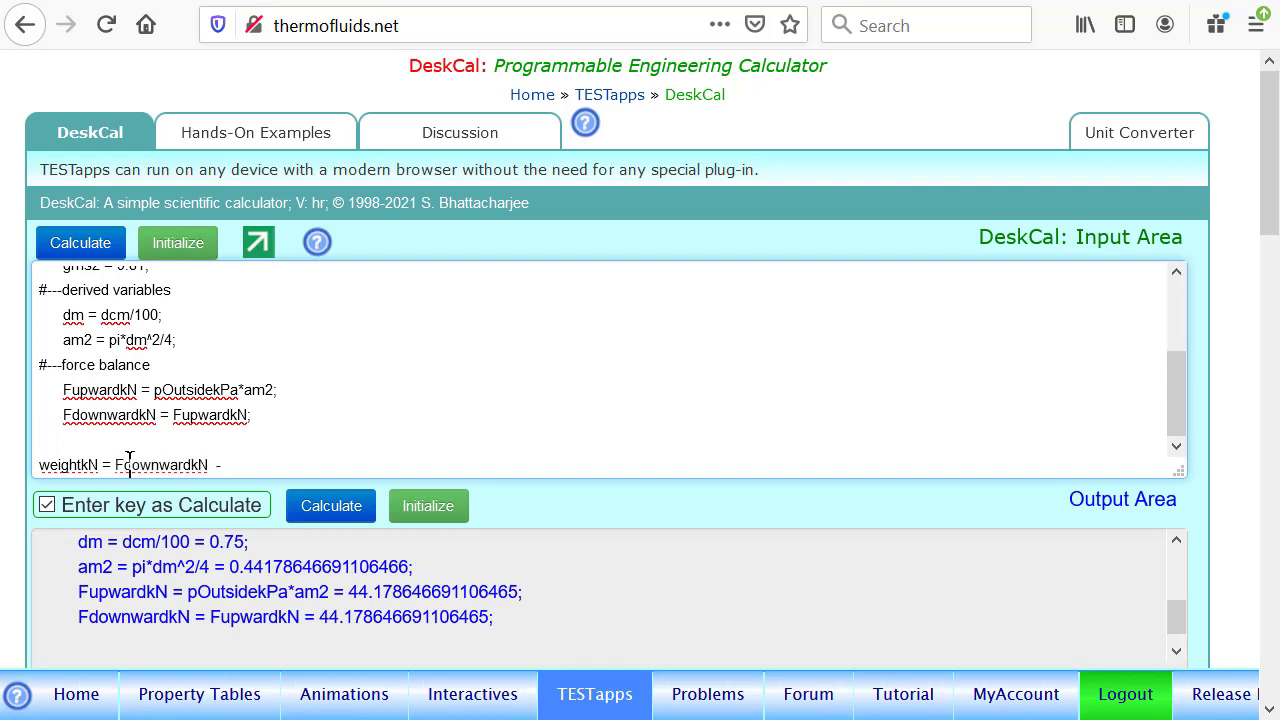
text(pInside)
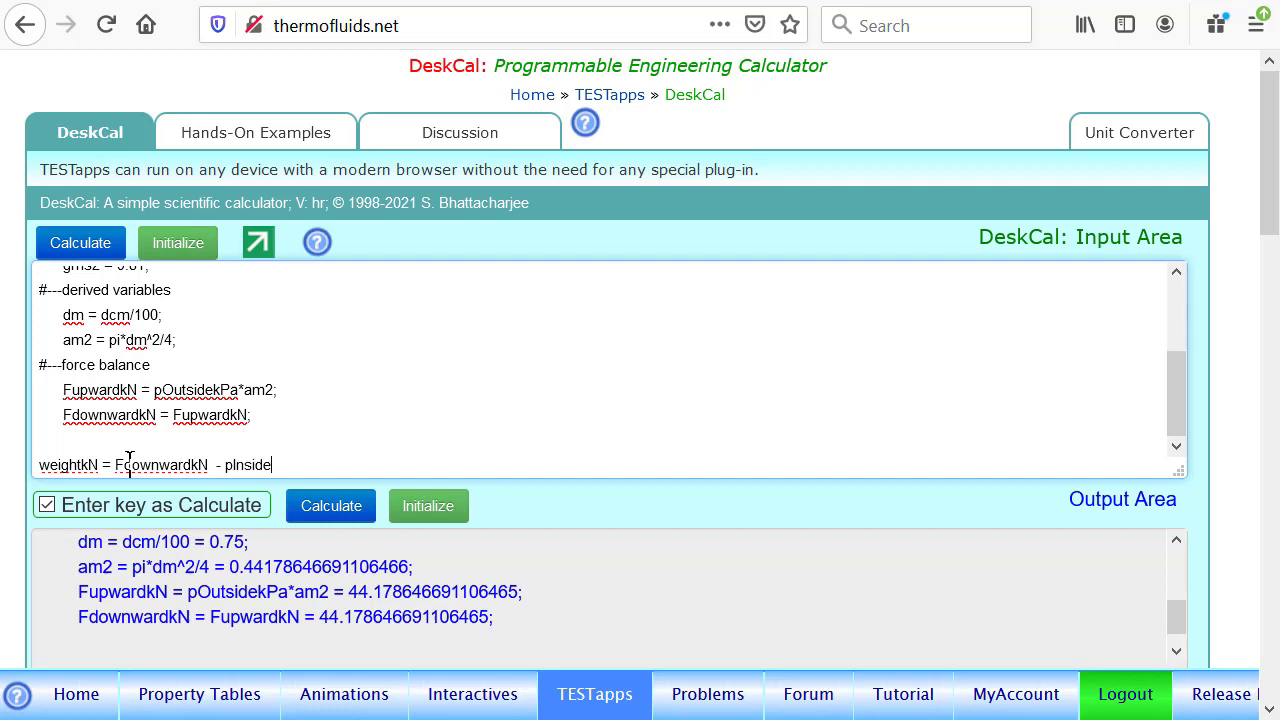
text(Pa*am2;)
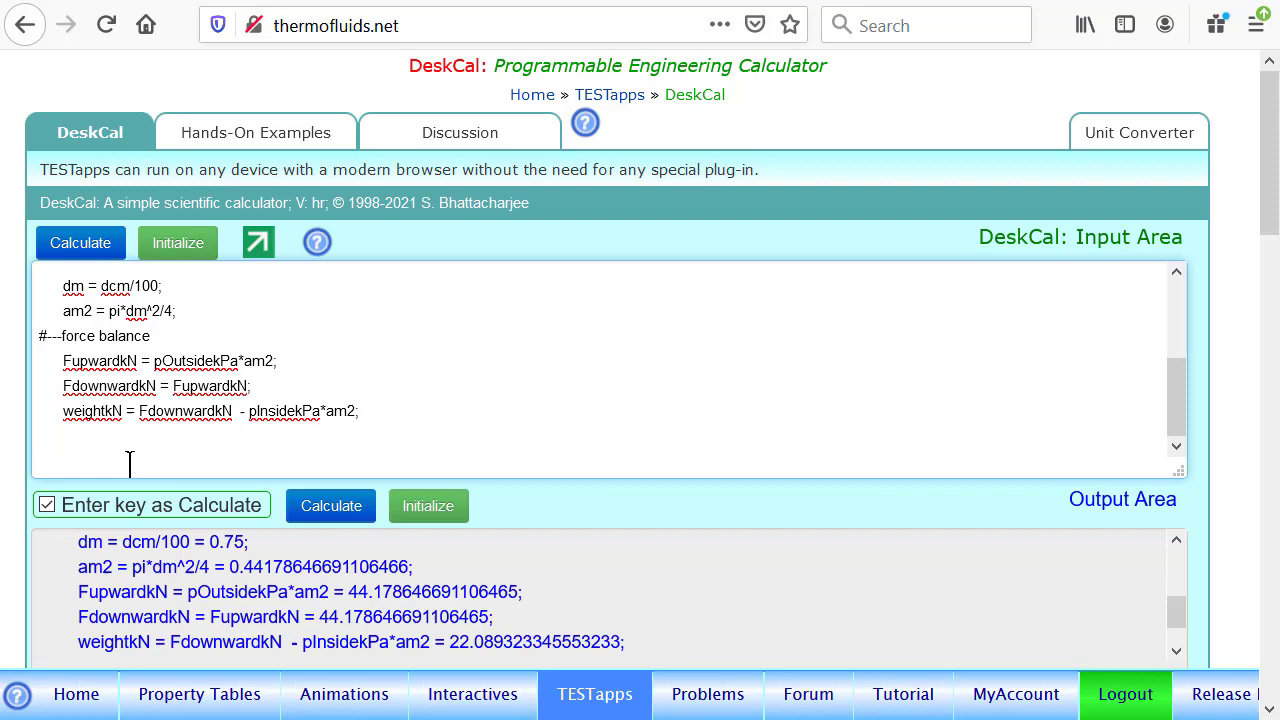
text(m)
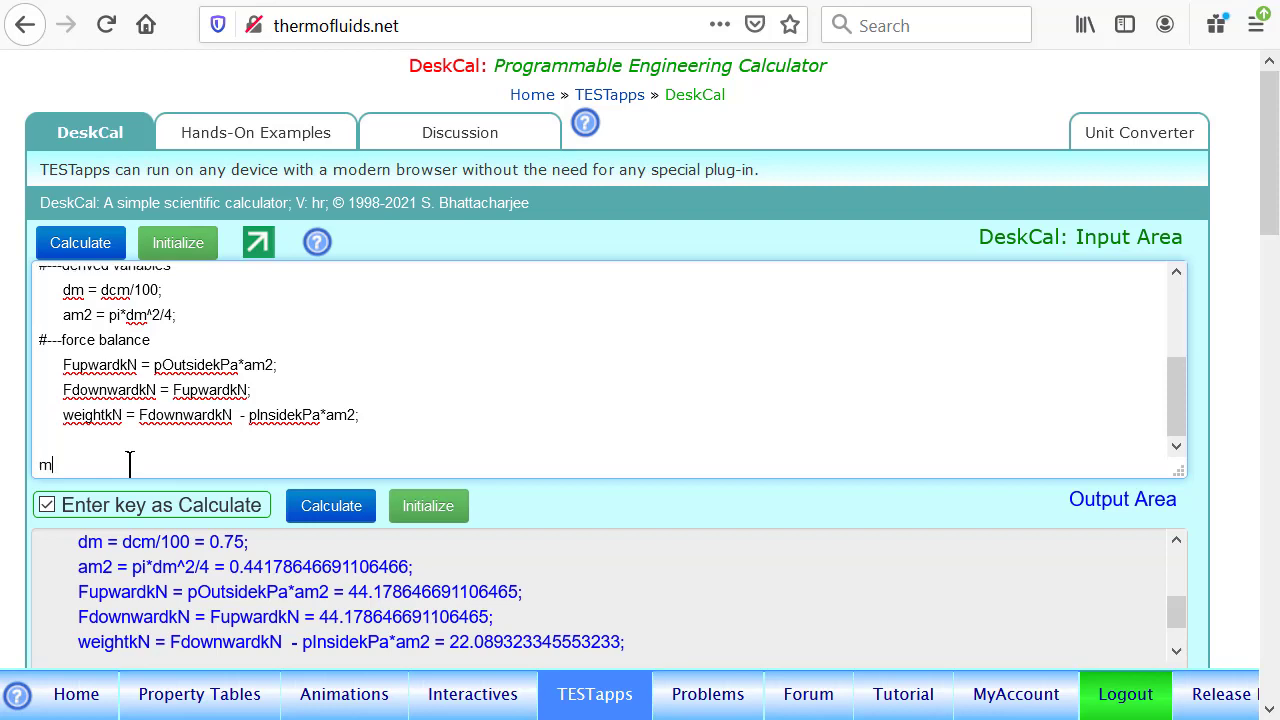
- Enter masskg = weightkN*1000/gms2; to get a mass of about 2251.71 kg
text(asskg =)
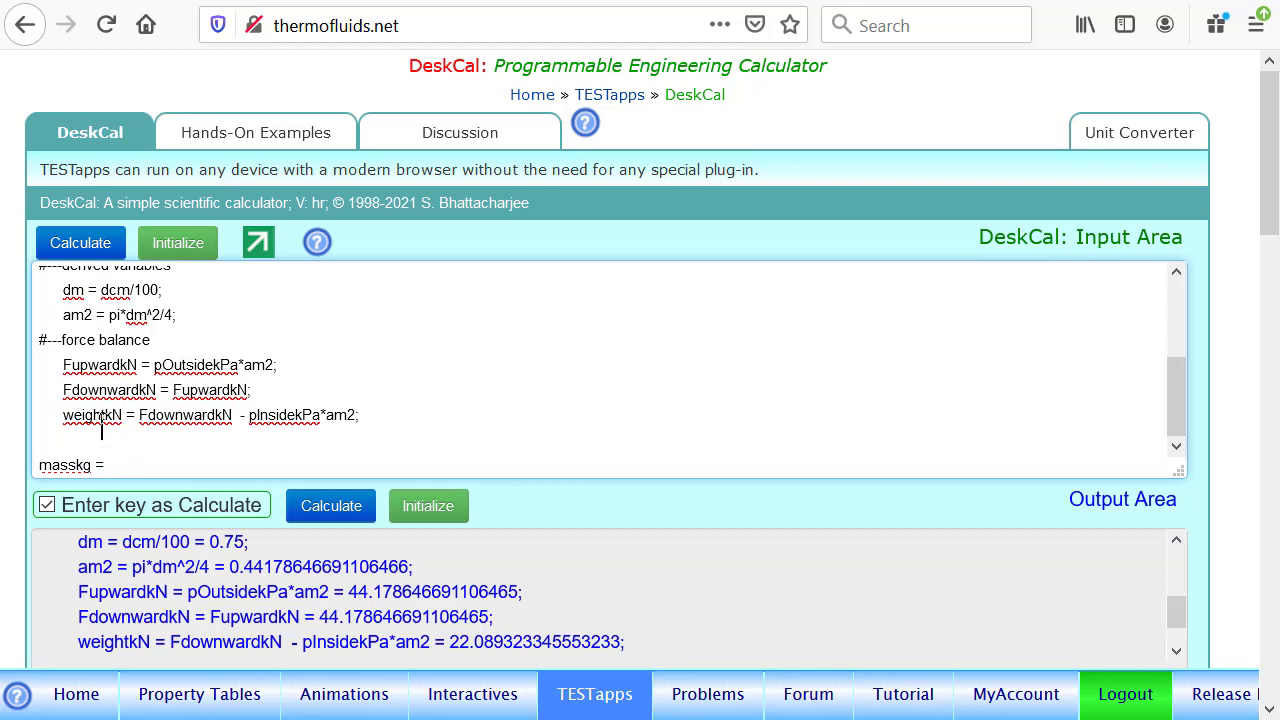
double_click(92, 415)
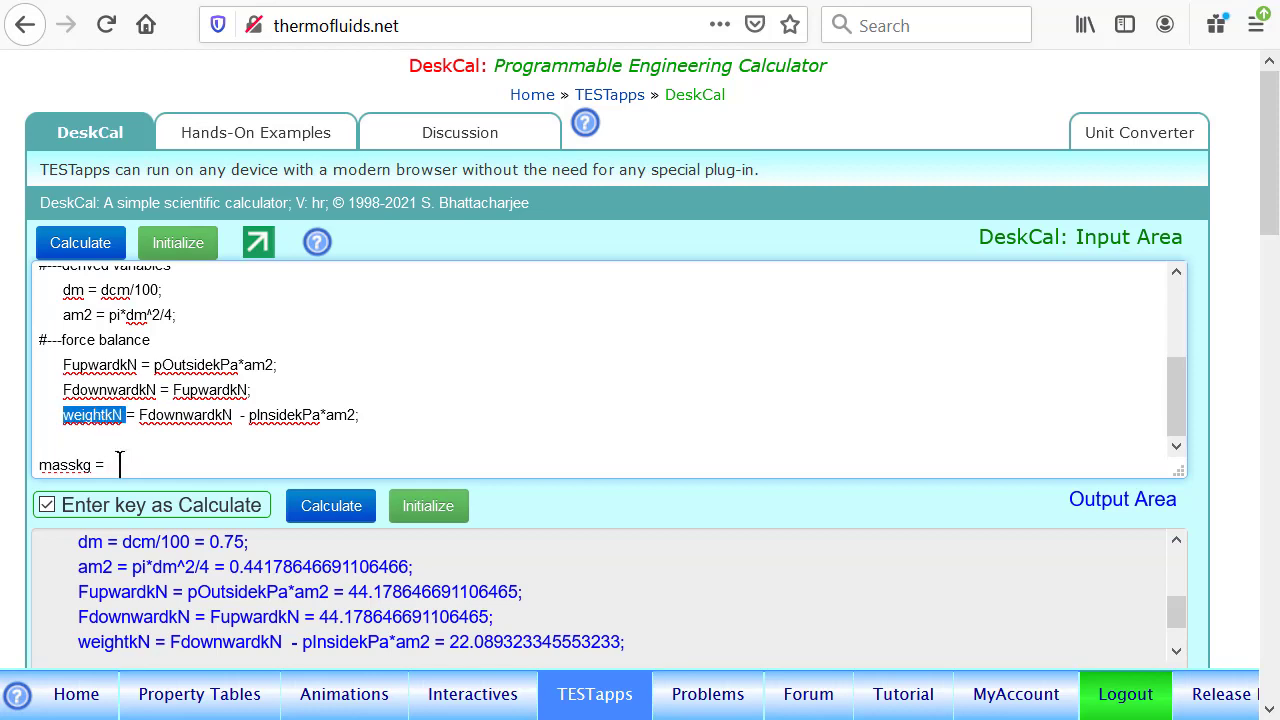
text(weightkN)
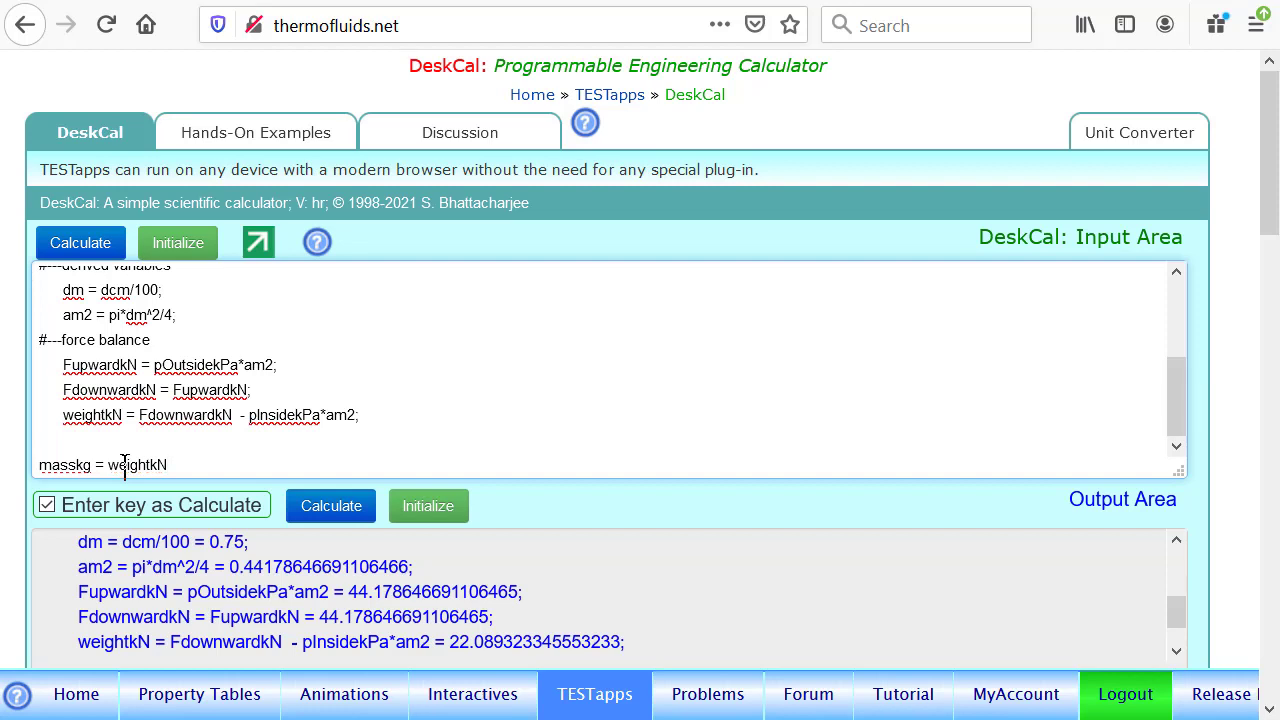
text(*10)
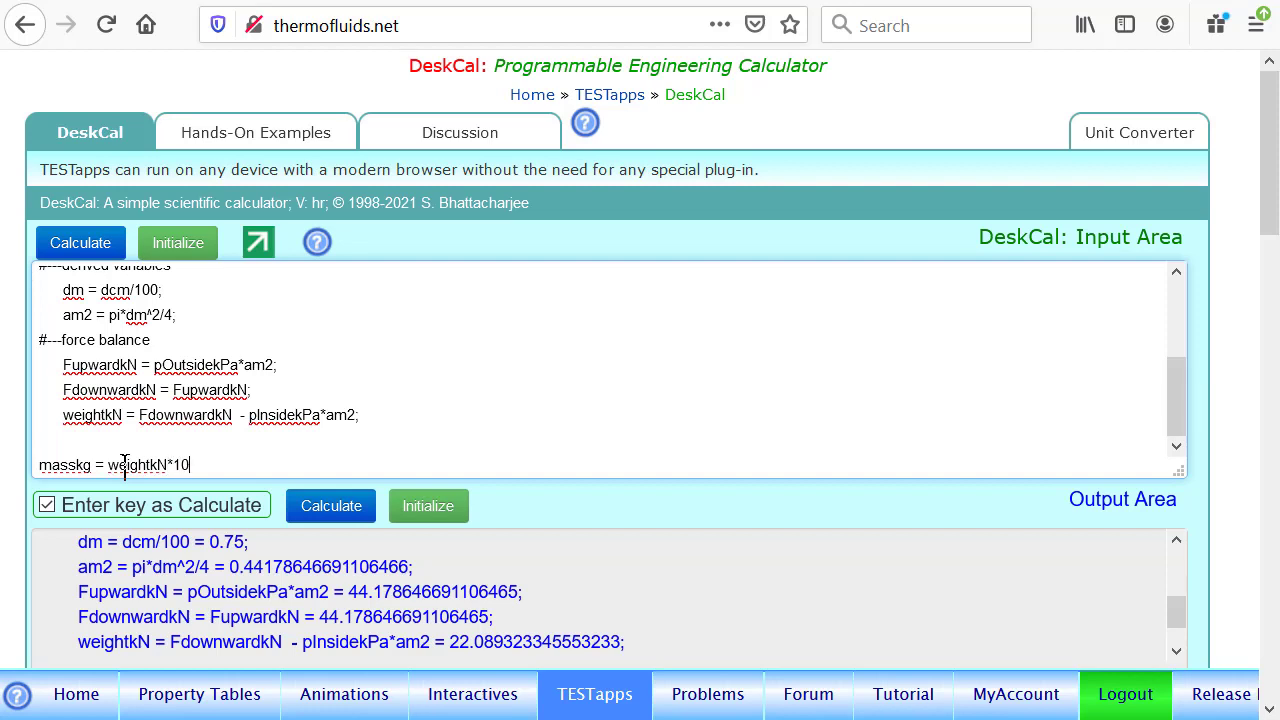
text(00/)
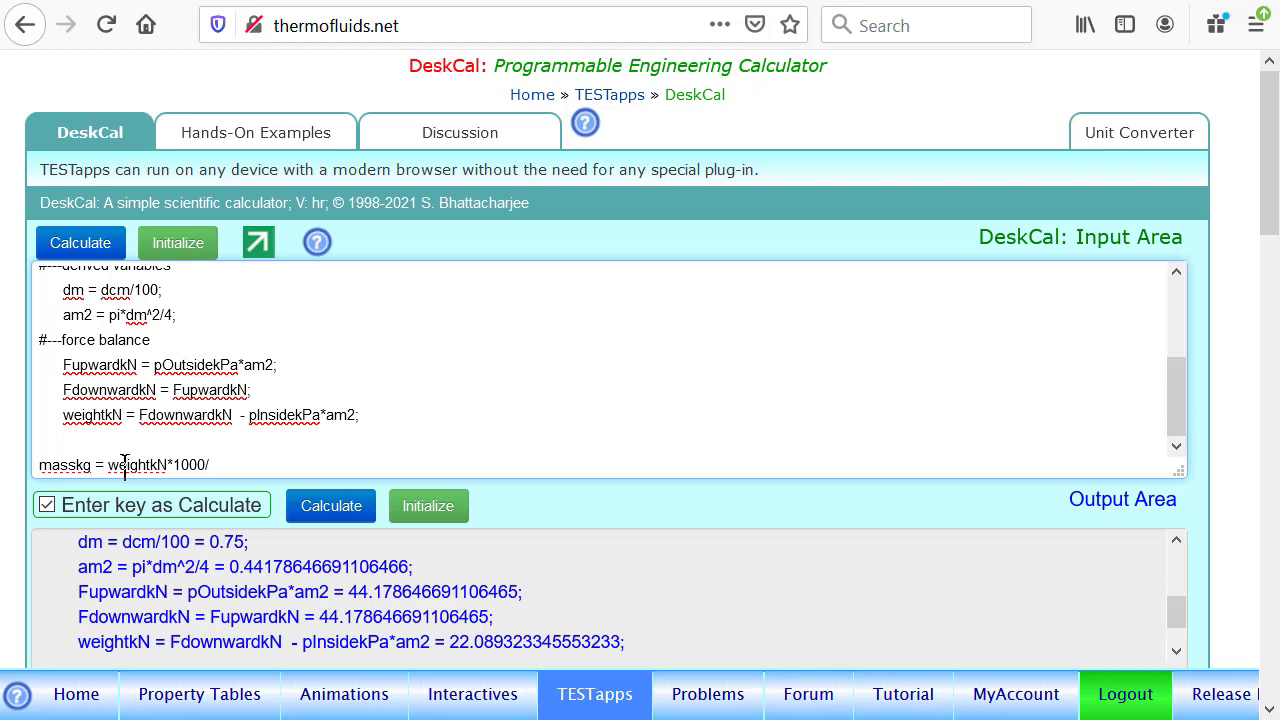
text(gm)
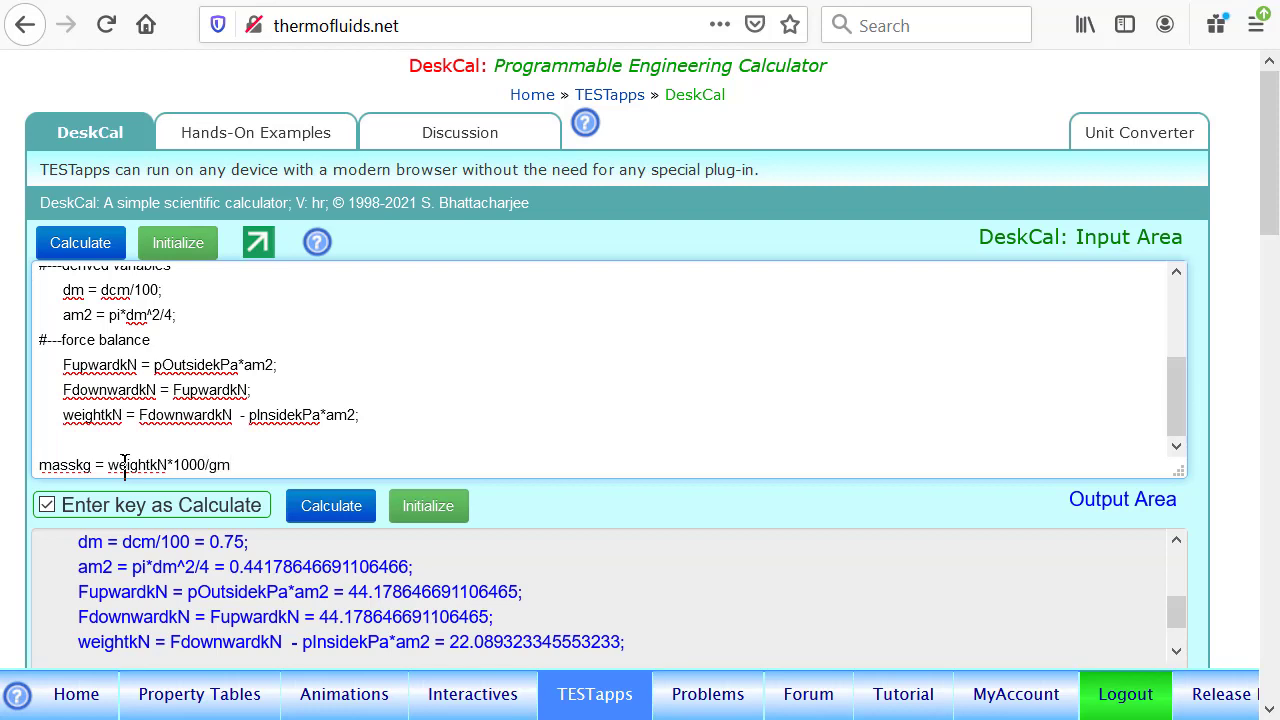
text(s12)
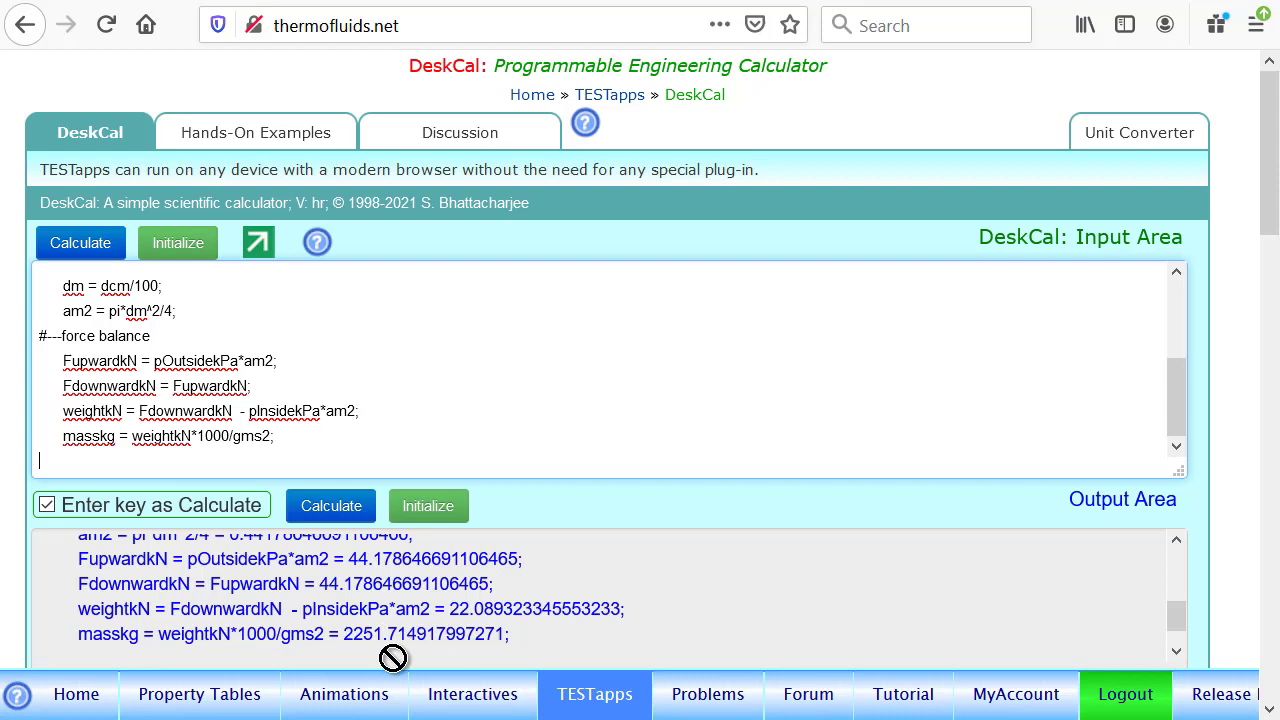
mouse_move(400, 659)
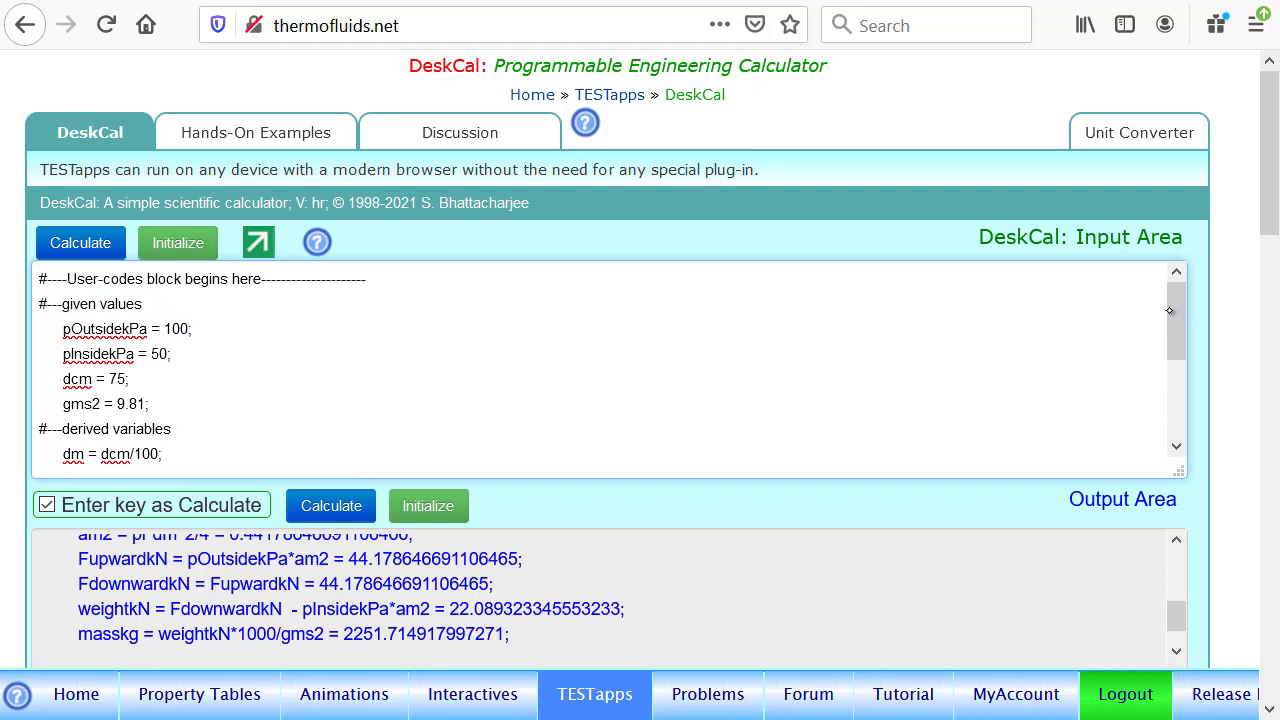
scroll(down, 3)
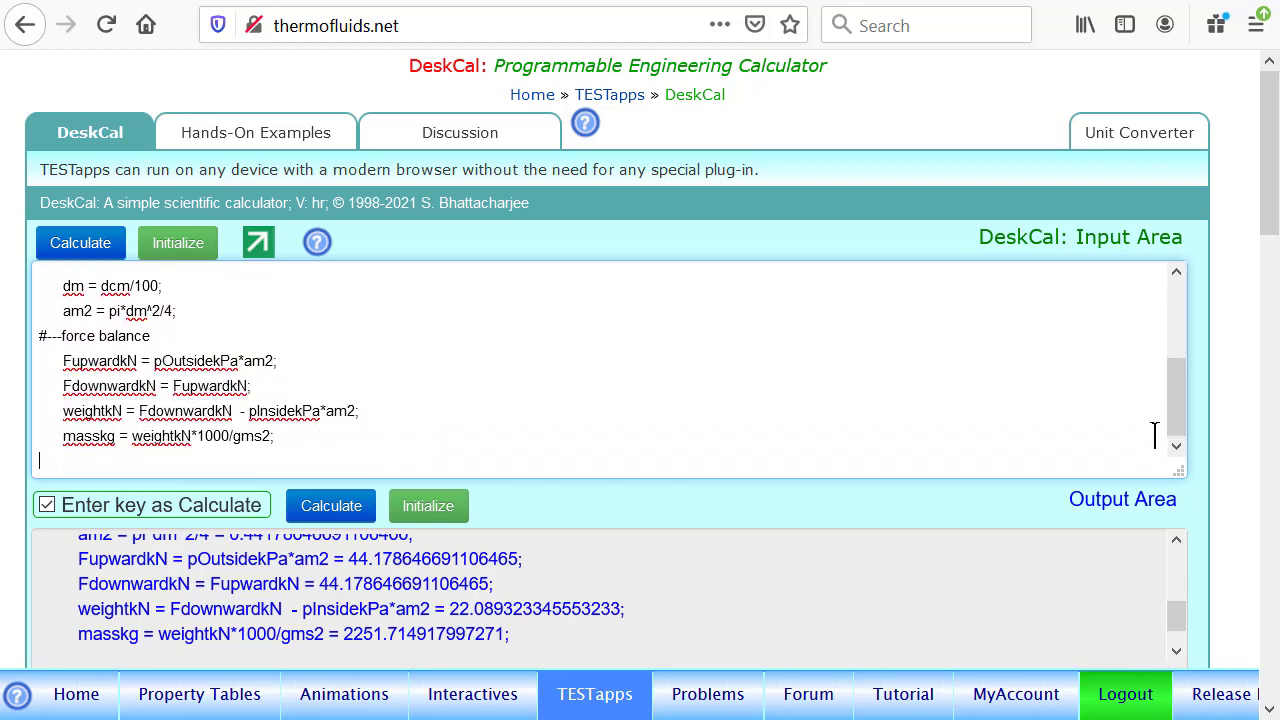